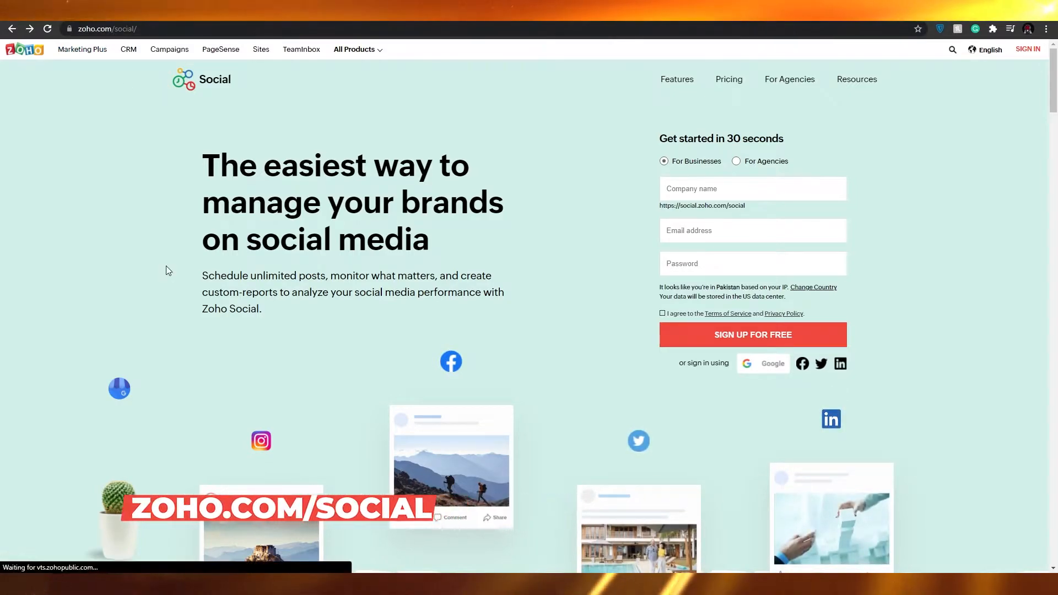
# Step: Scroll through the landing page, go to Pricing and highlight the 15-day free trial offer
pyautogui.scroll(-3)
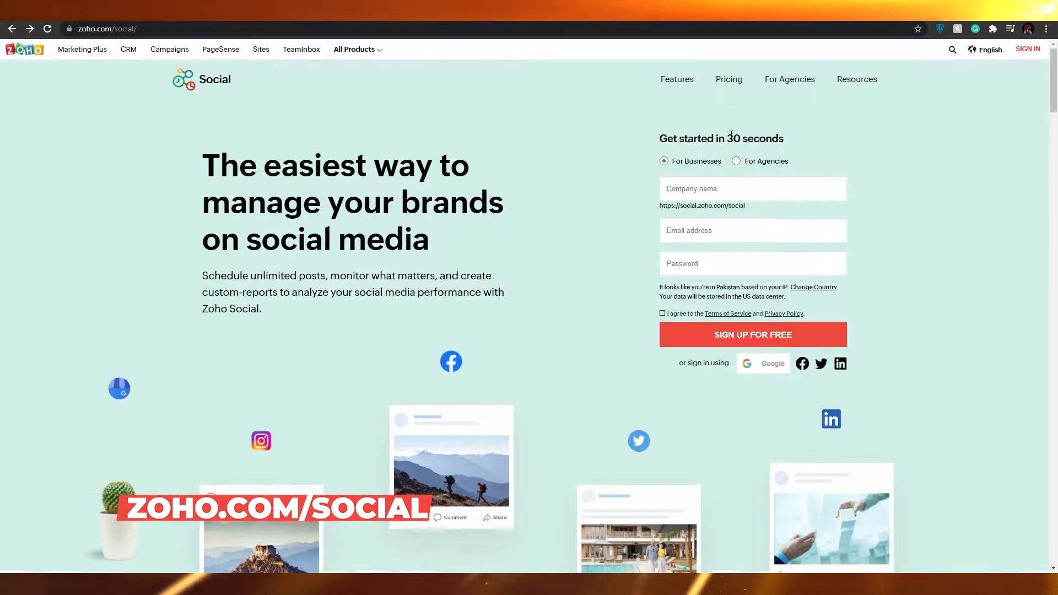
pyautogui.scroll(-3)
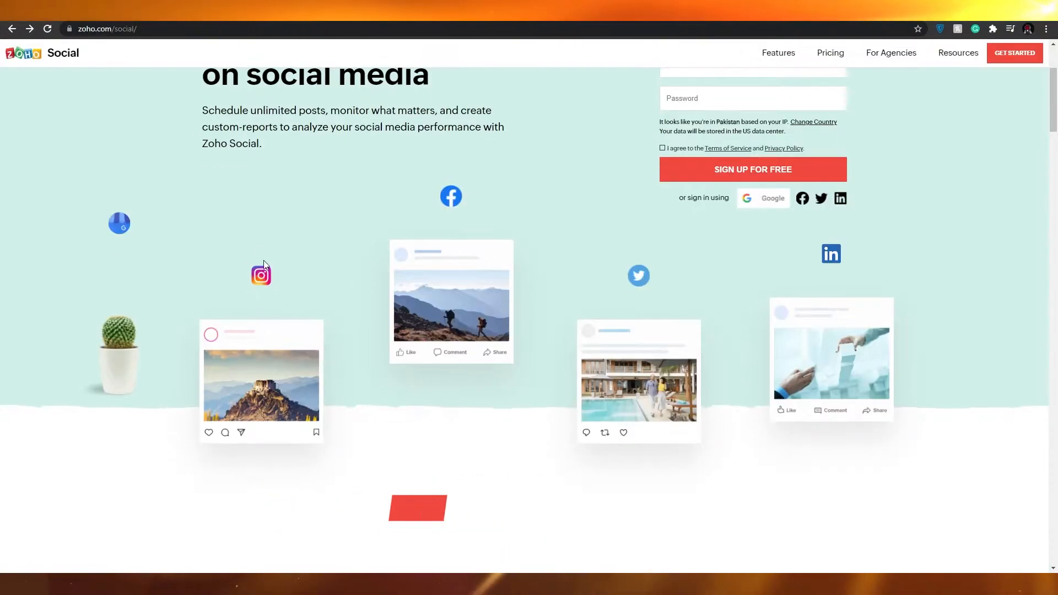
pyautogui.scroll(-3)
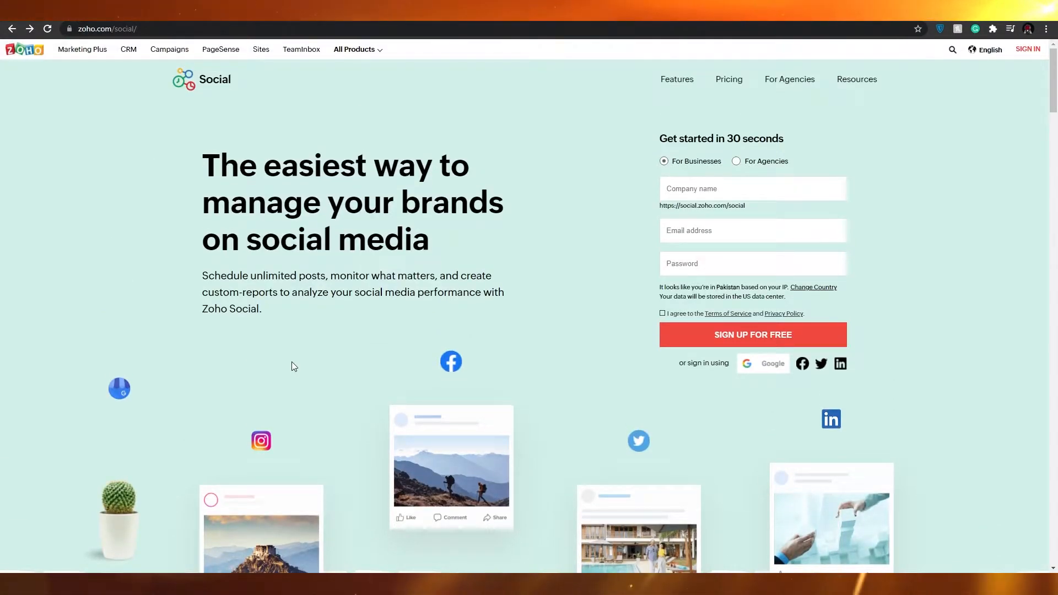
pyautogui.moveTo(282, 361)
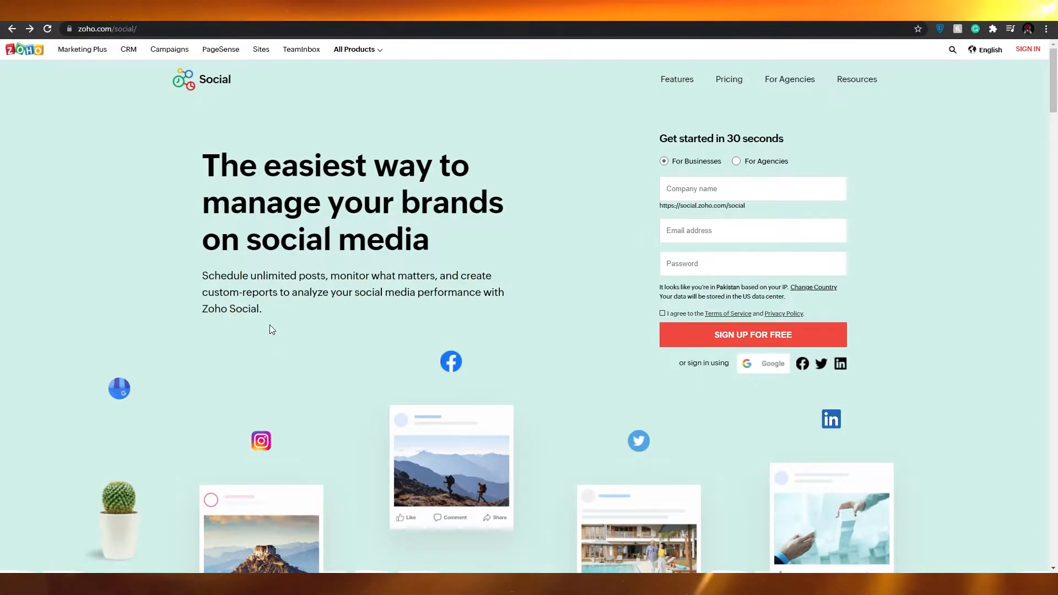
pyautogui.scroll(-3)
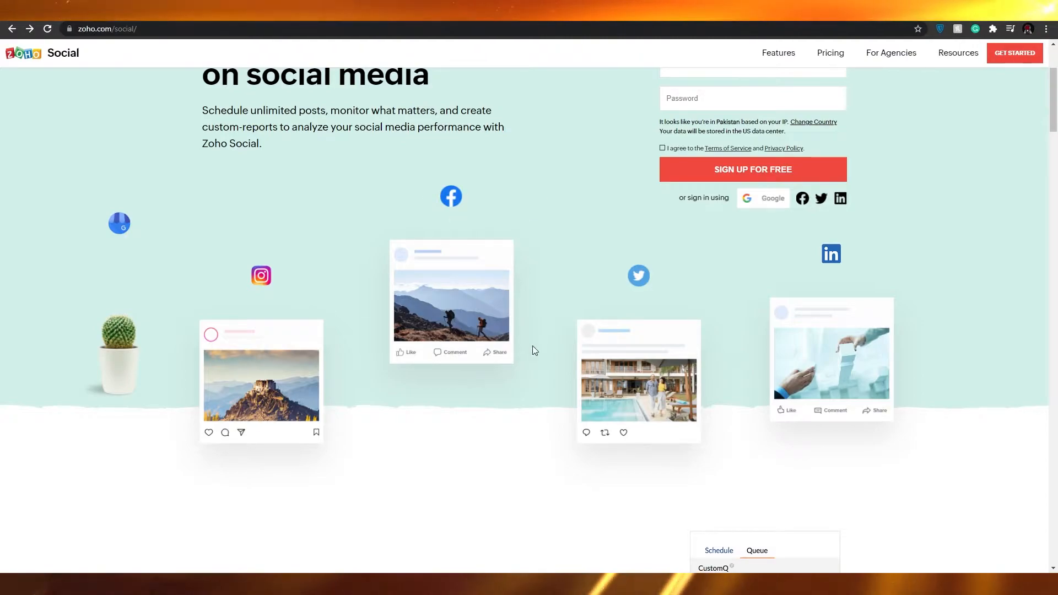
pyautogui.scroll(-3)
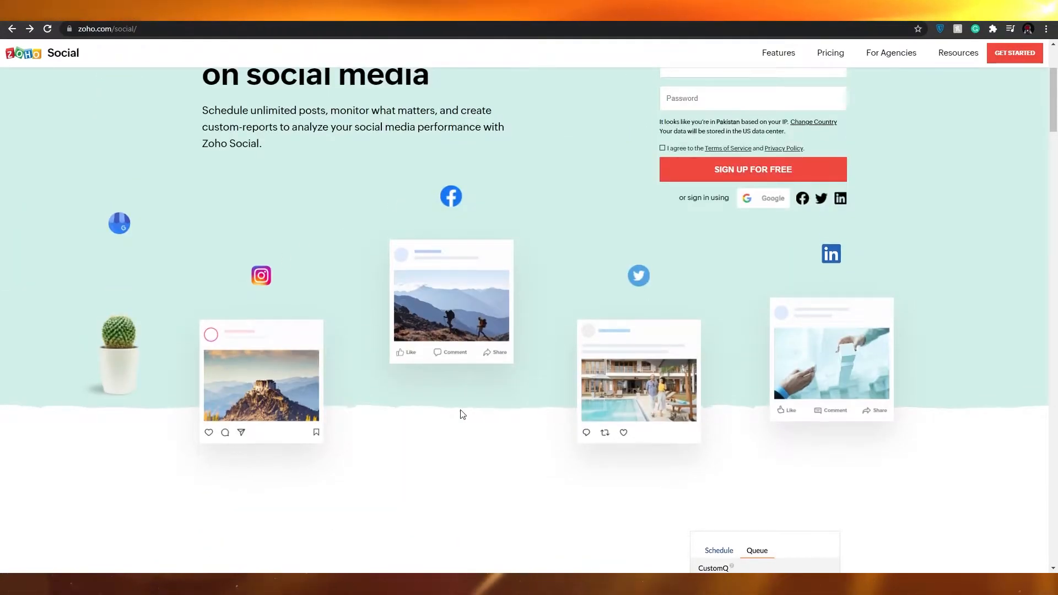
pyautogui.scroll(-3)
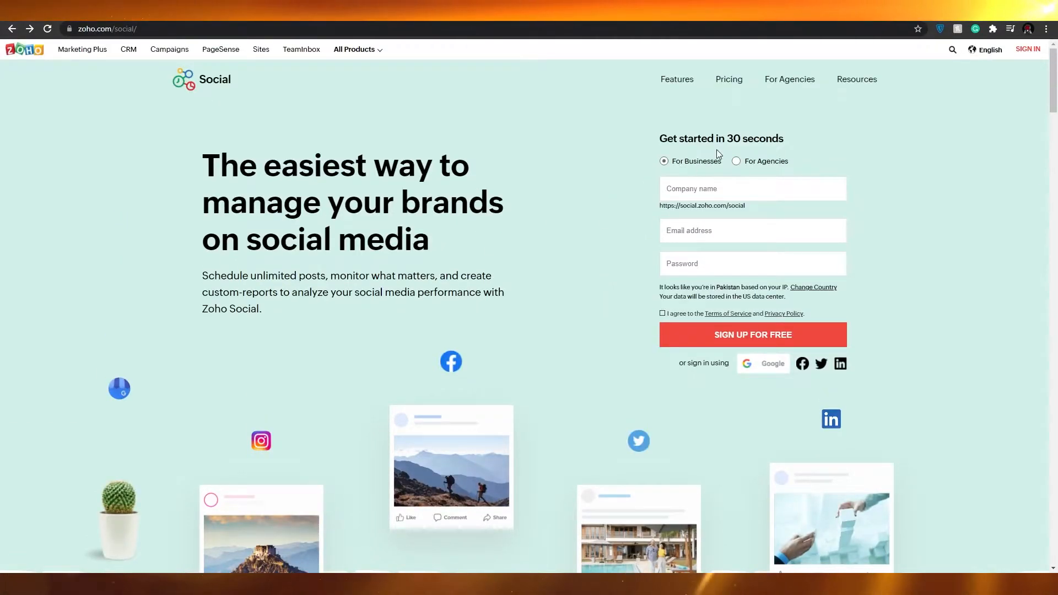
pyautogui.moveTo(728, 84)
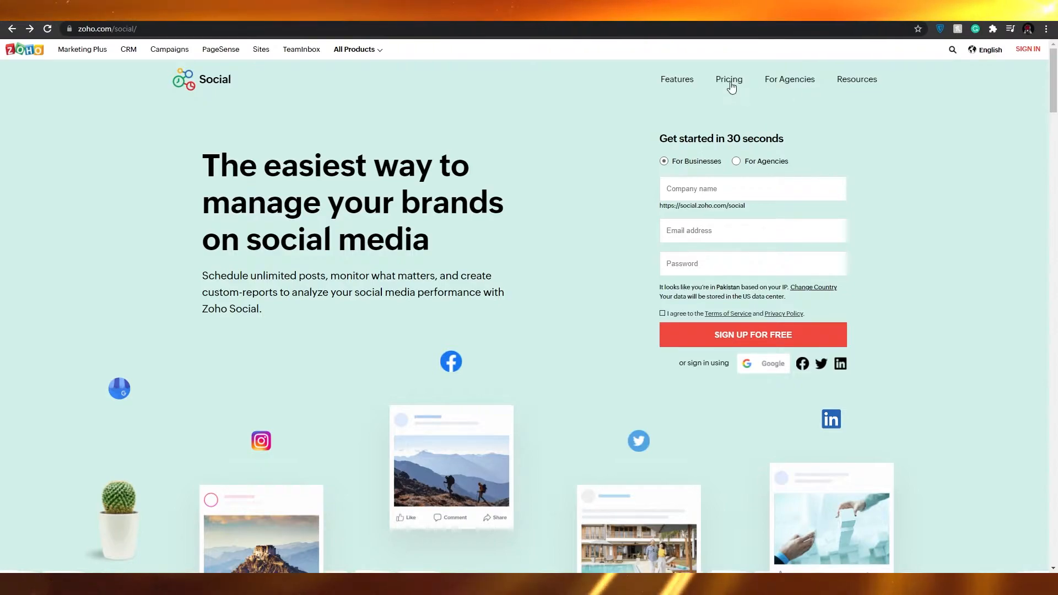
pyautogui.scroll(-3)
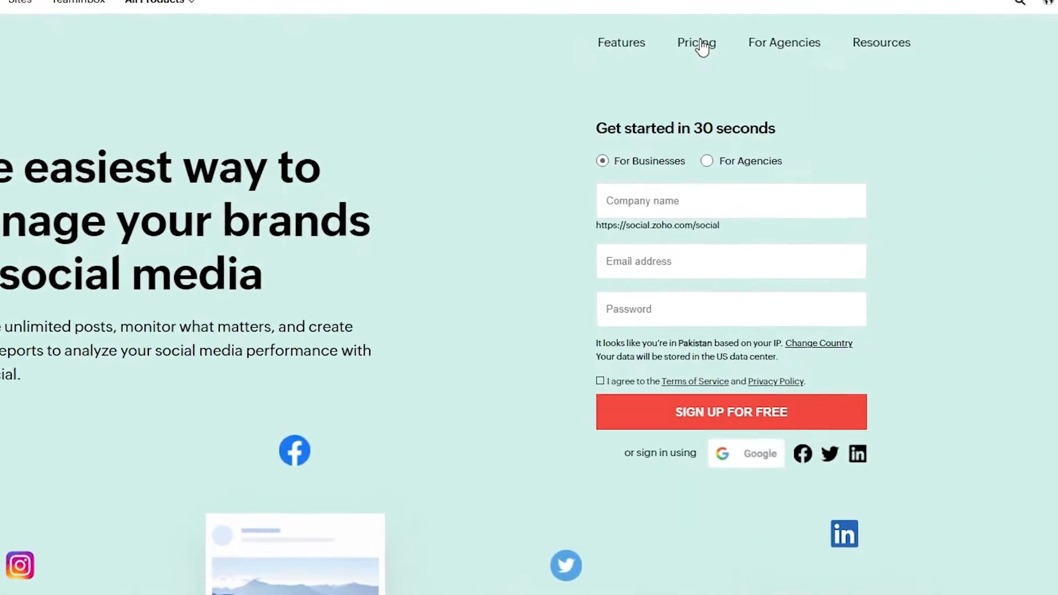
pyautogui.scroll(-3)
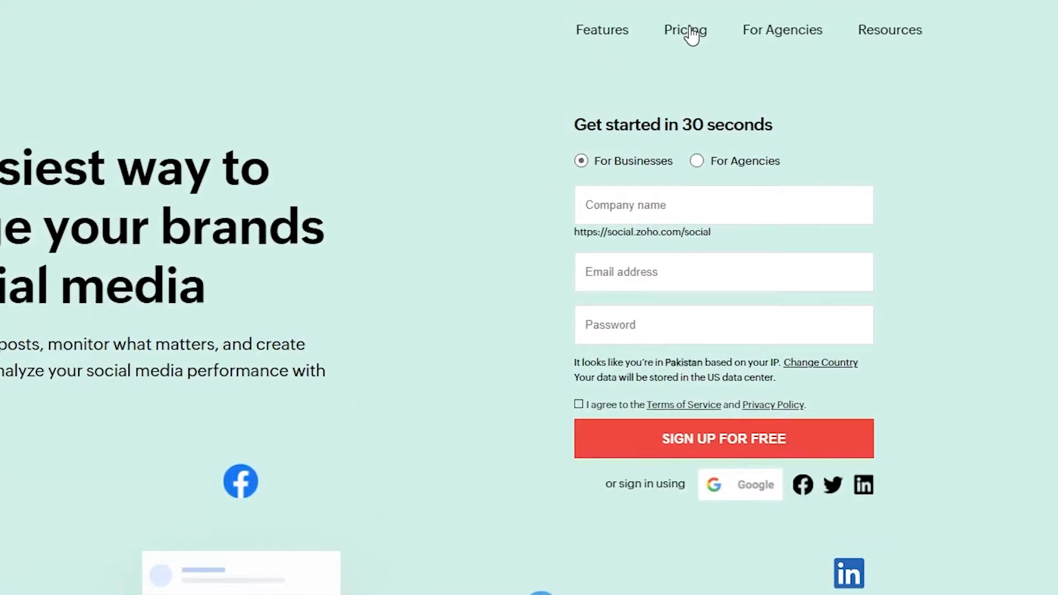
pyautogui.click(685, 30)
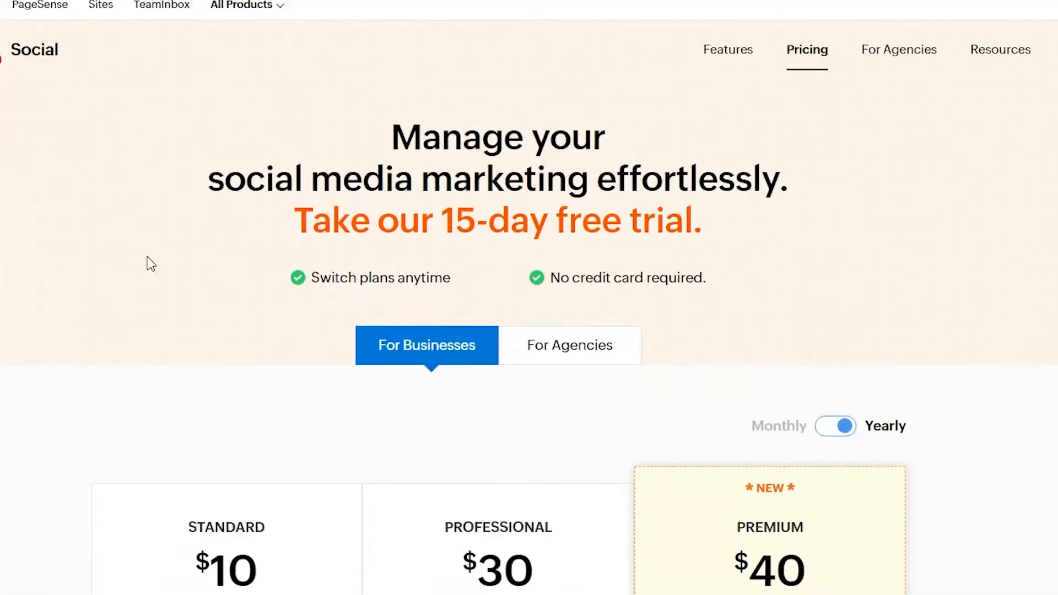
pyautogui.moveTo(296, 220); pyautogui.dragTo(648, 220)
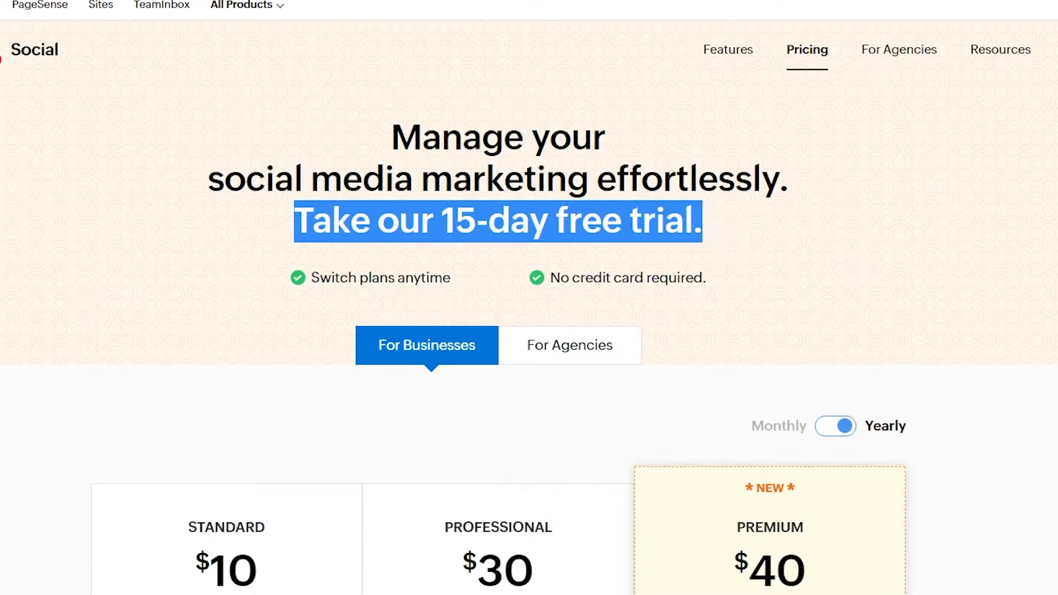
# Step: Highlight the Standard plan's channels and support and the Professional plan's brand, team and channel details
pyautogui.scroll(-3)
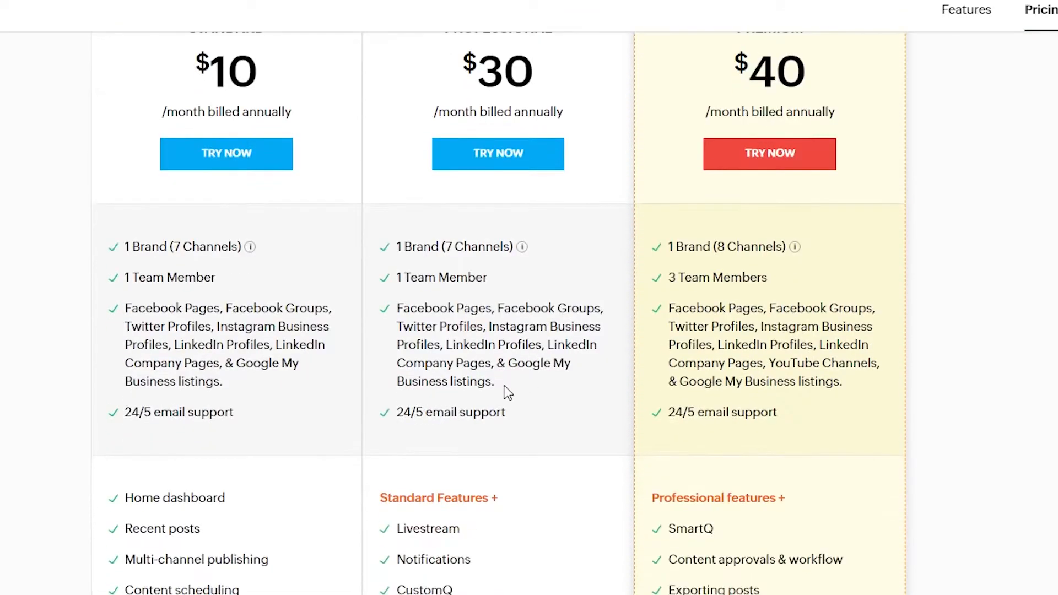
pyautogui.scroll(-3)
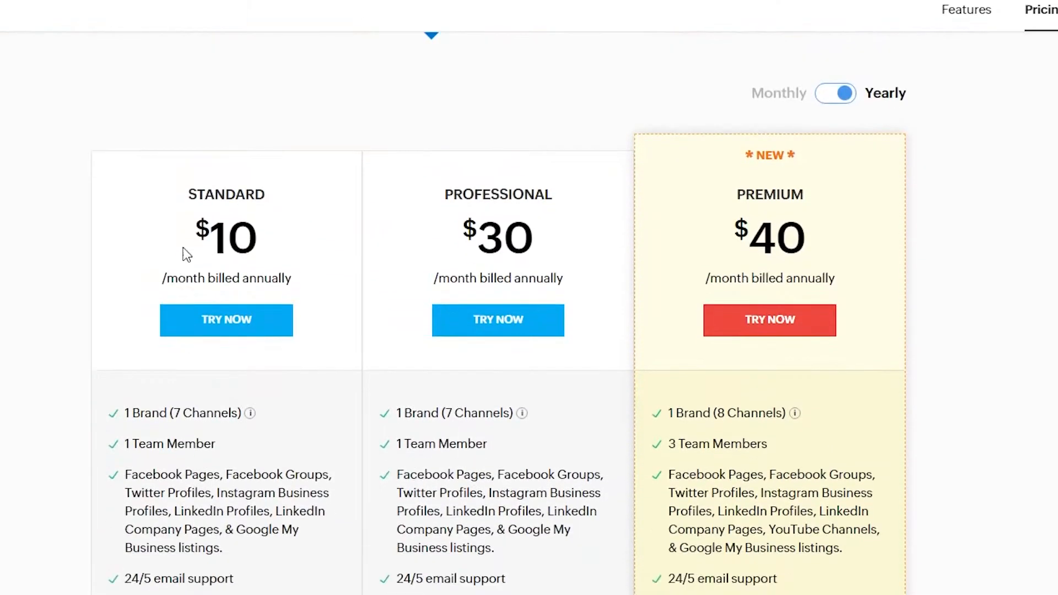
pyautogui.doubleClick(227, 239)
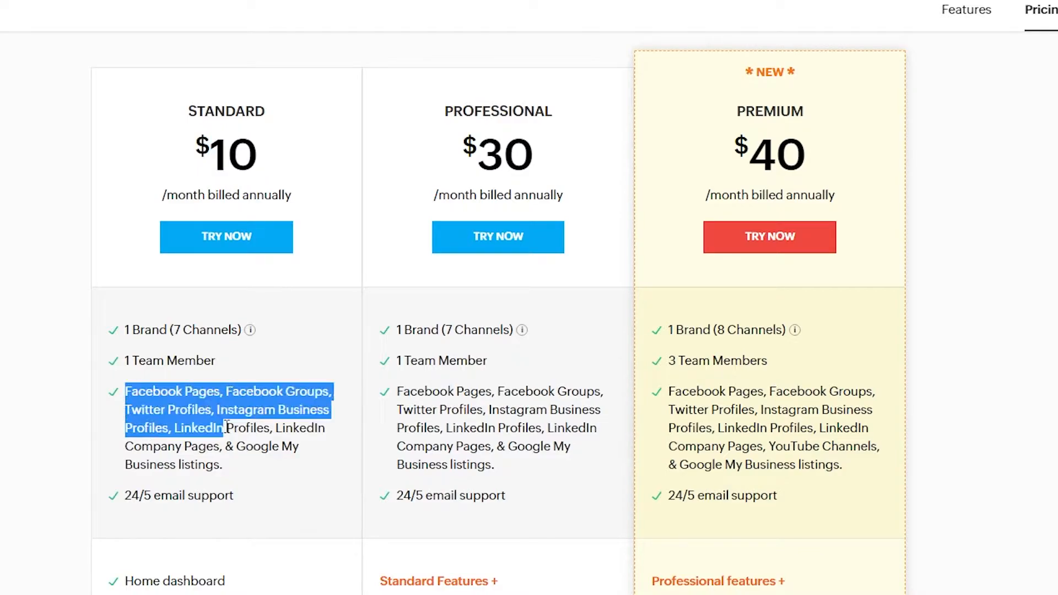
pyautogui.moveTo(225, 427); pyautogui.dragTo(229, 496)
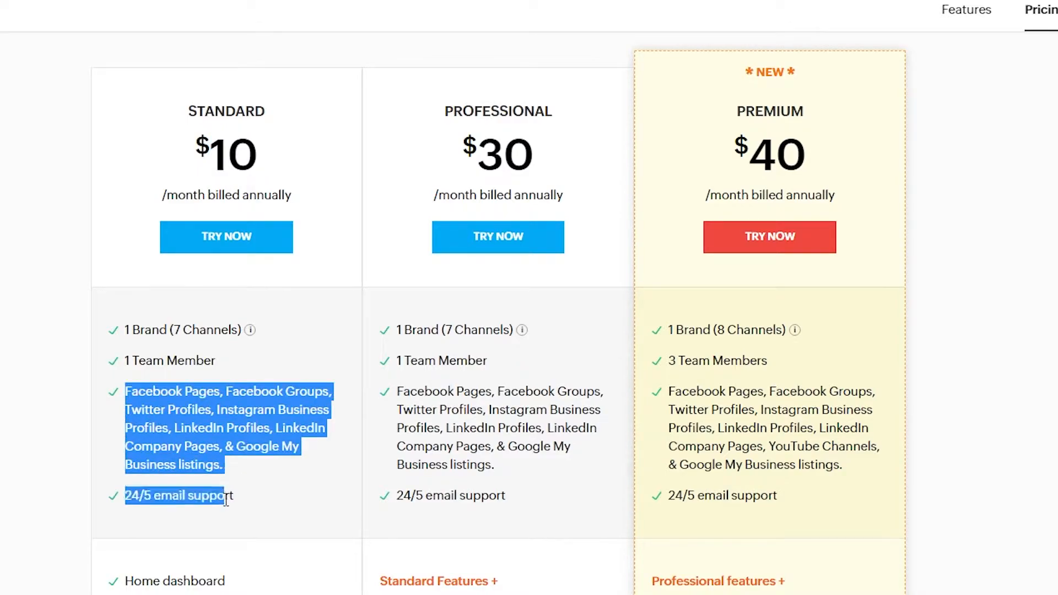
pyautogui.moveTo(522, 329)
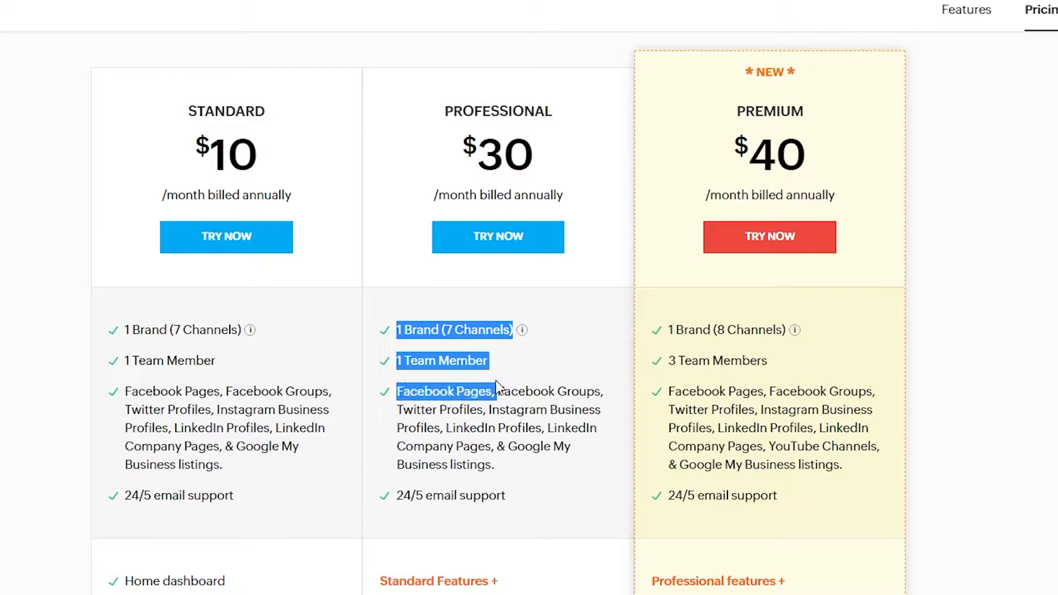
pyautogui.moveTo(497, 391); pyautogui.dragTo(515, 470)
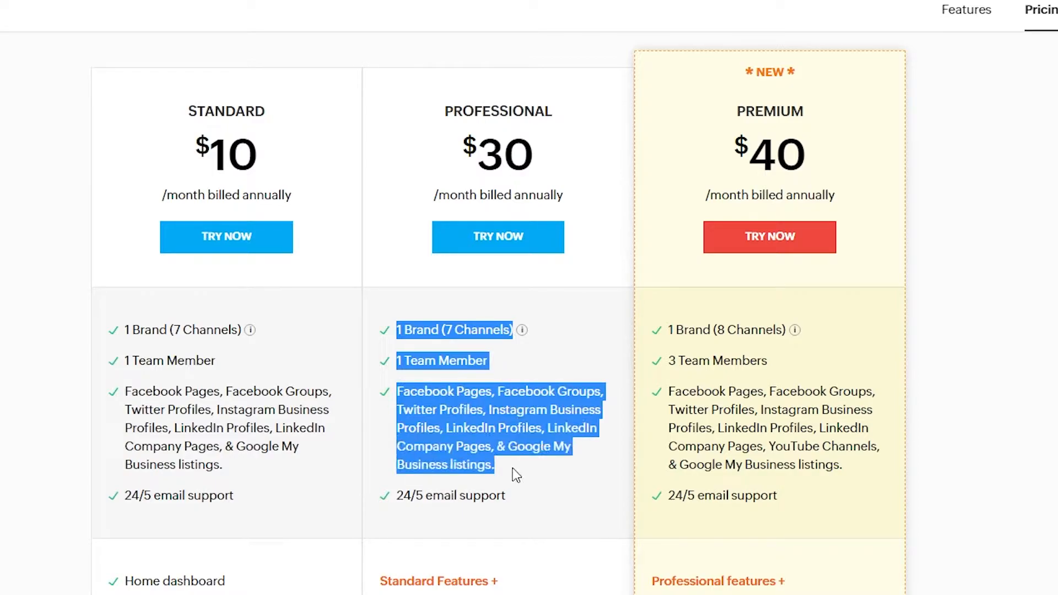
pyautogui.moveTo(536, 463)
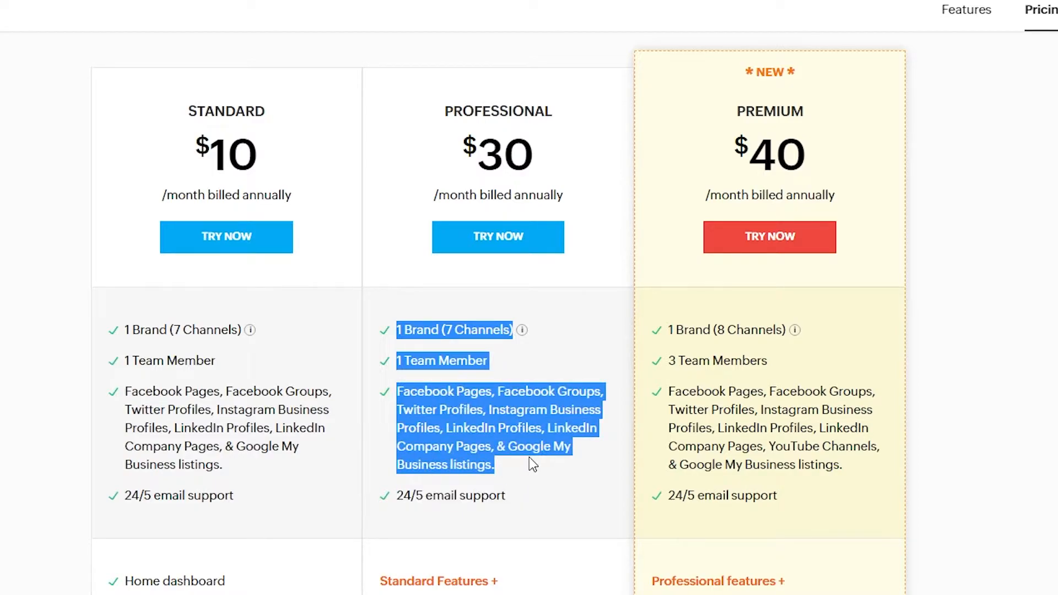
pyautogui.scroll(-3)
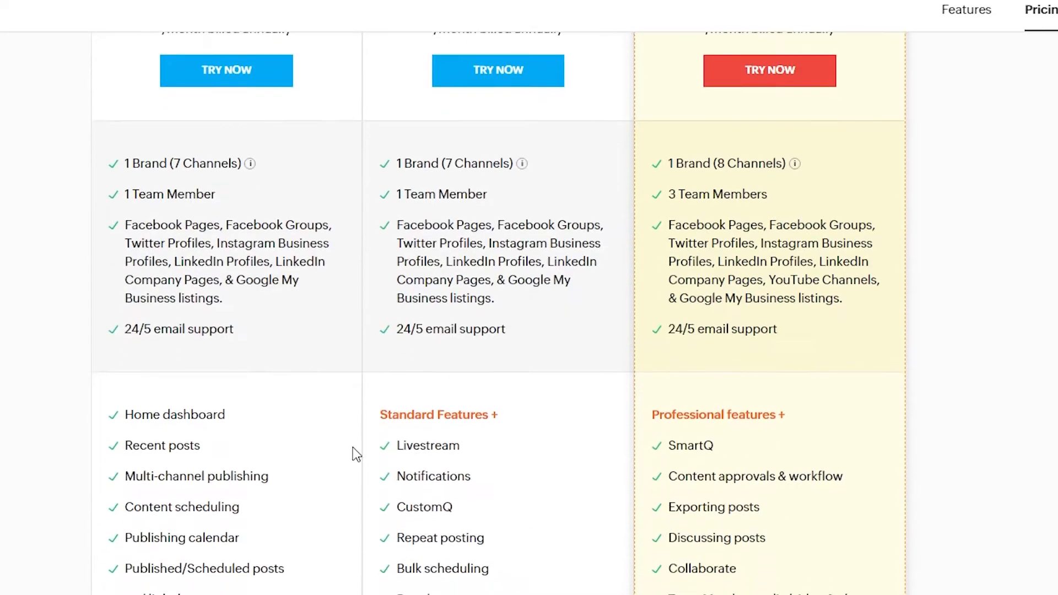
pyautogui.scroll(-3)
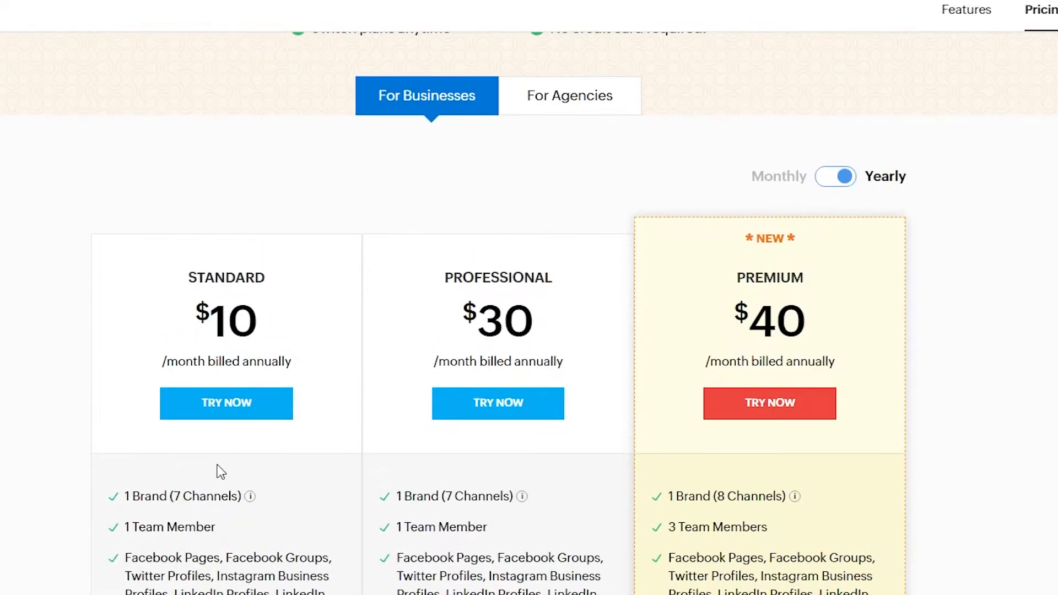
pyautogui.scroll(-3)
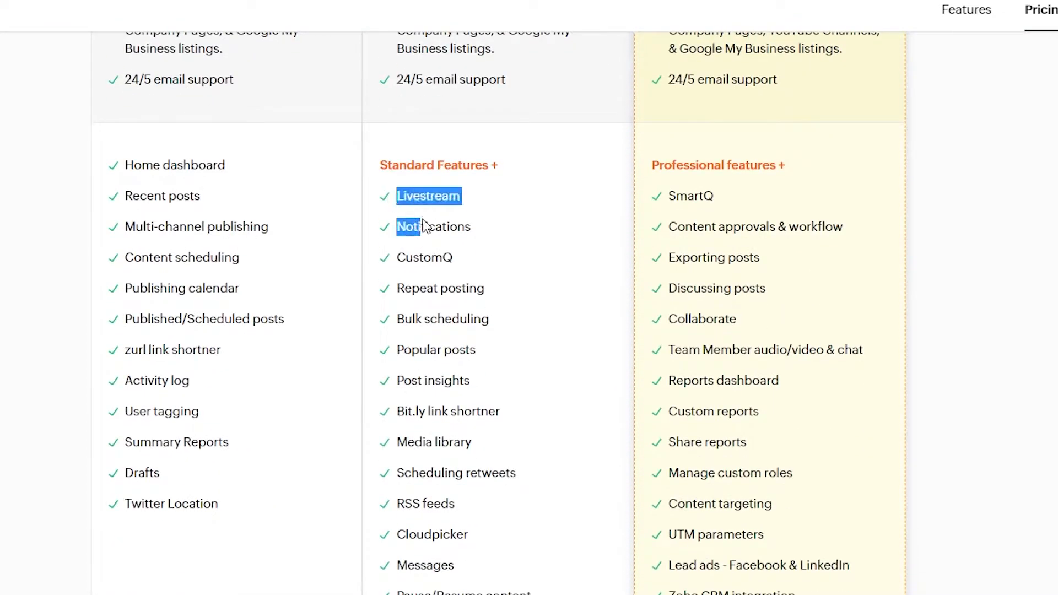
pyautogui.scroll(-3)
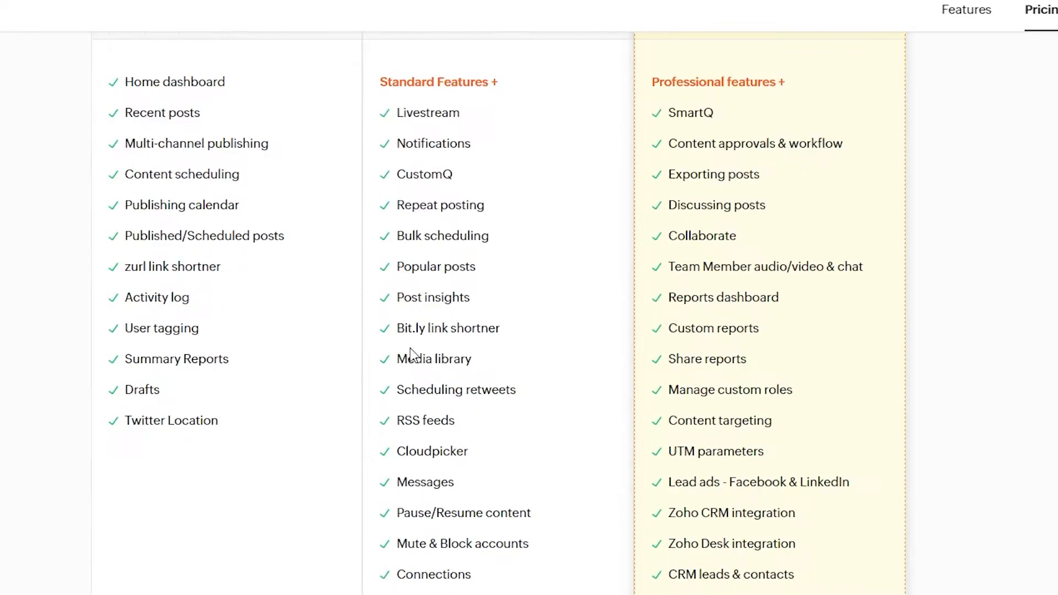
pyautogui.scroll(-3)
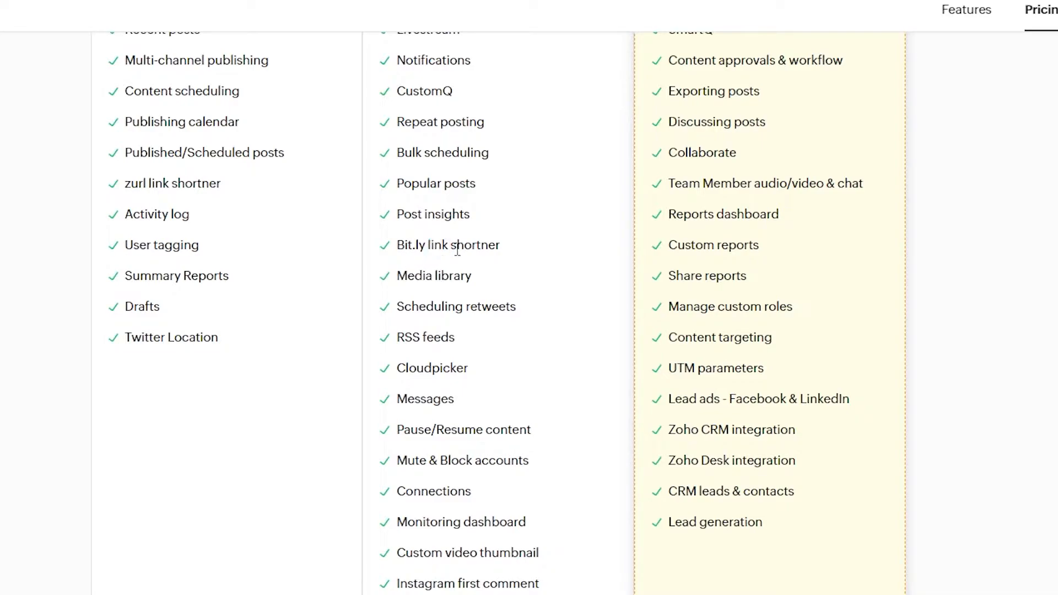
pyautogui.scroll(3)
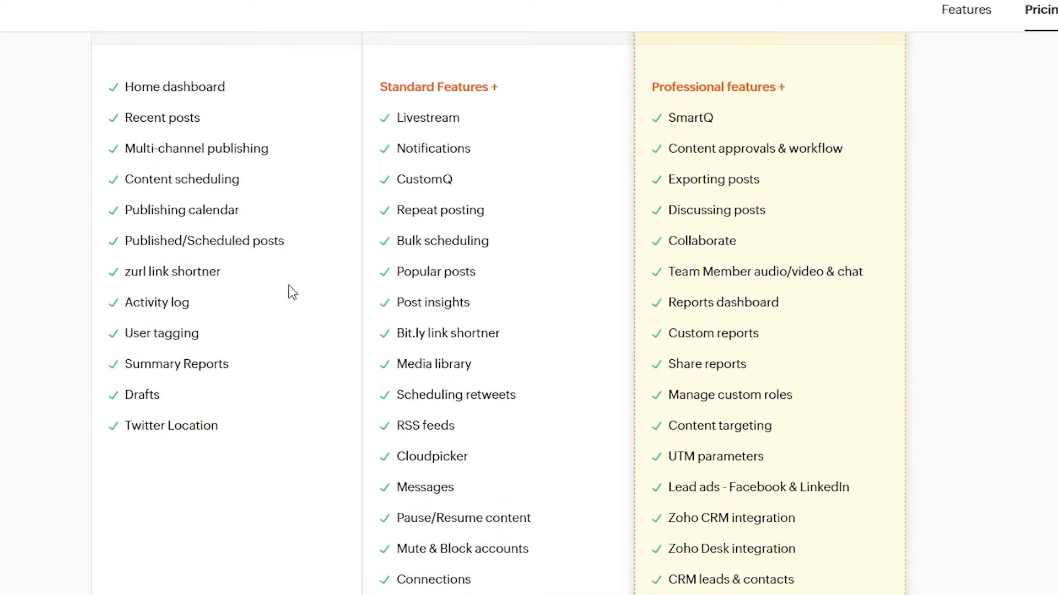
pyautogui.scroll(-3)
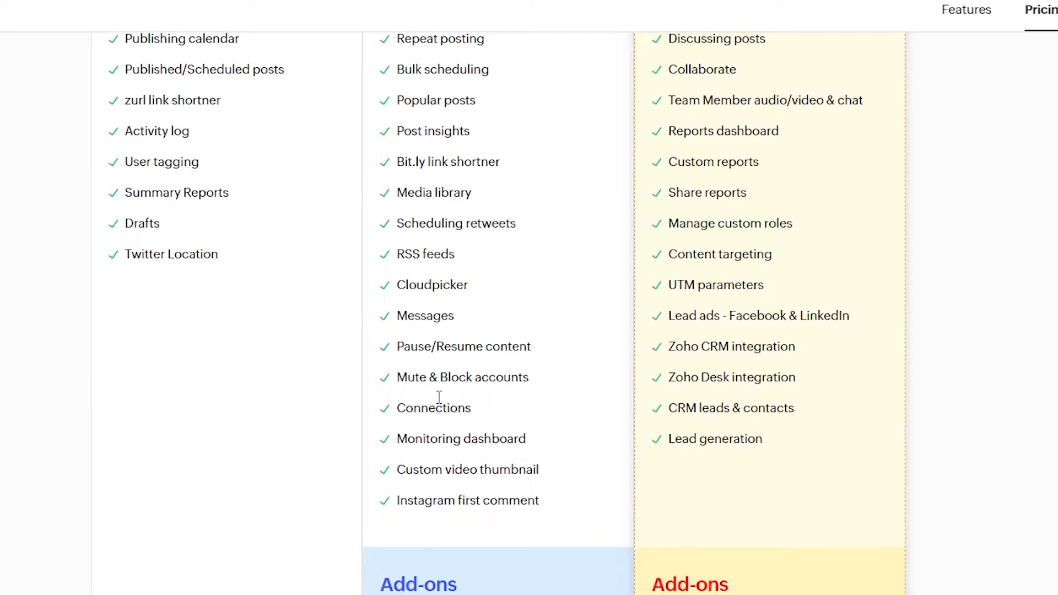
pyautogui.scroll(-3)
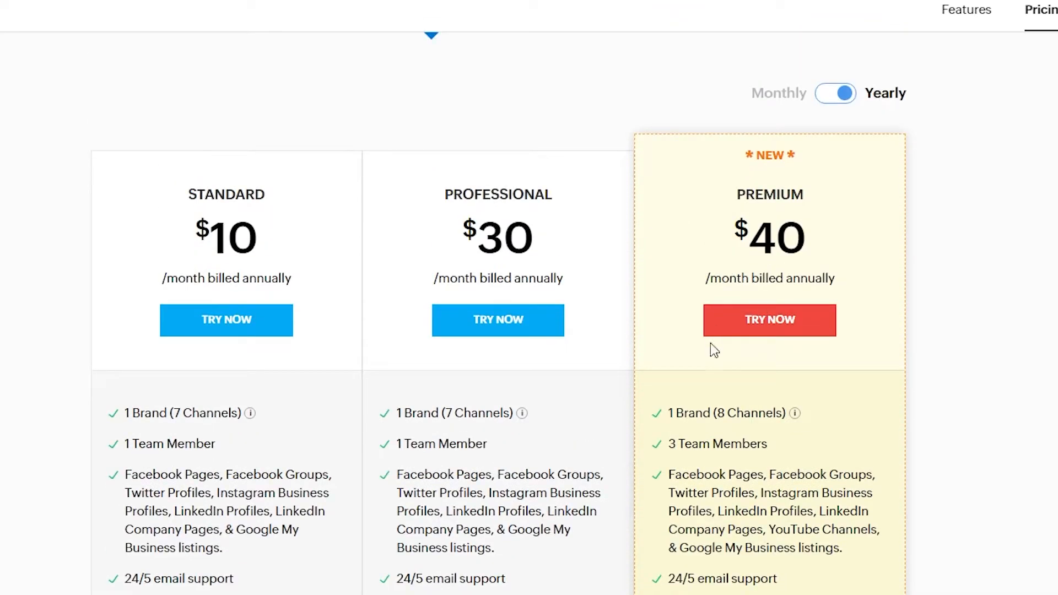
pyautogui.scroll(-3)
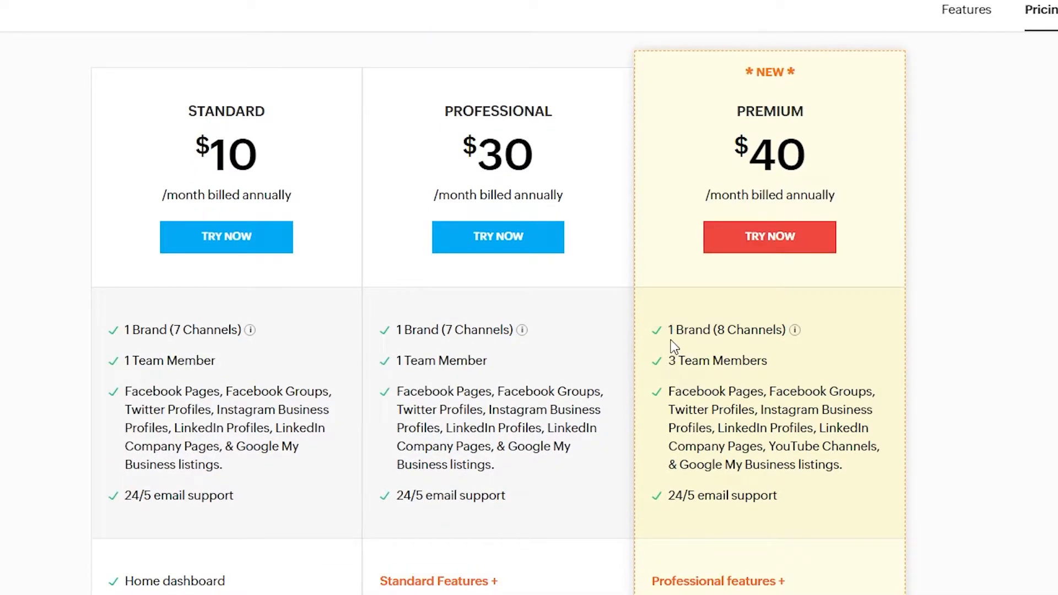
pyautogui.moveTo(667, 329); pyautogui.dragTo(756, 360)
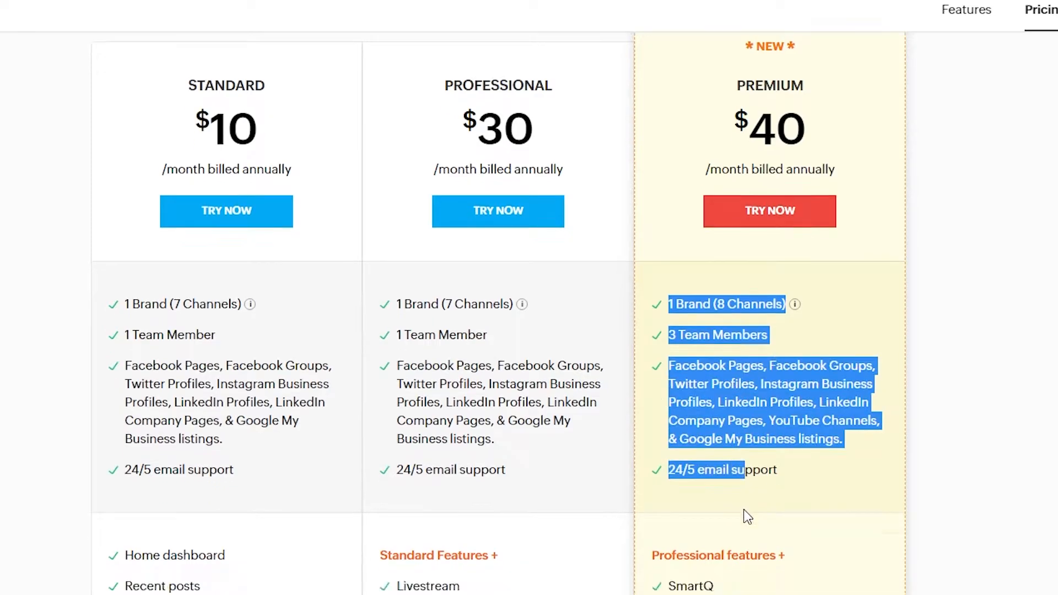
pyautogui.scroll(-3)
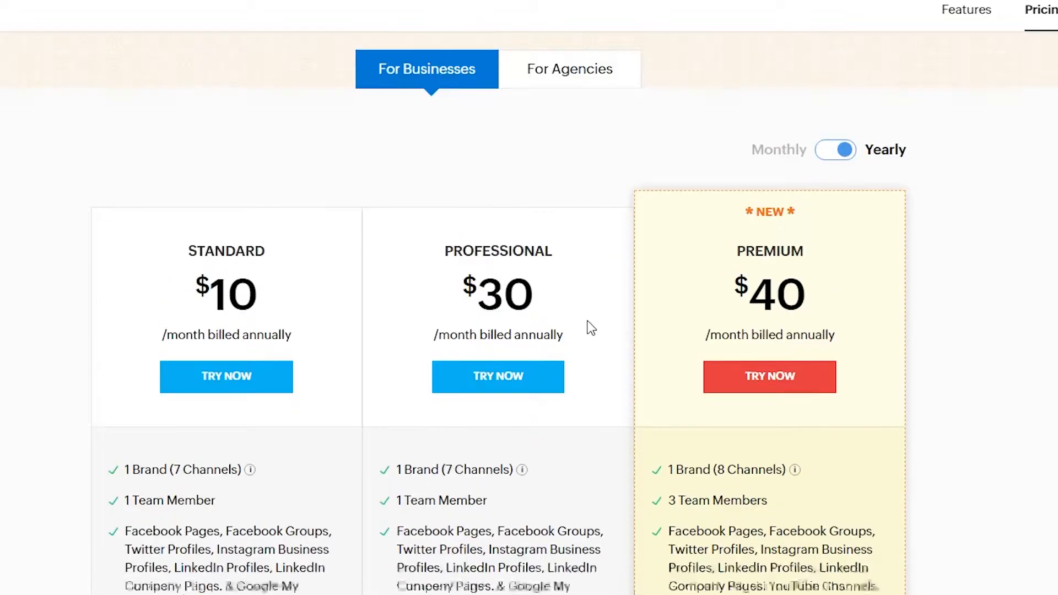
pyautogui.click(569, 69)
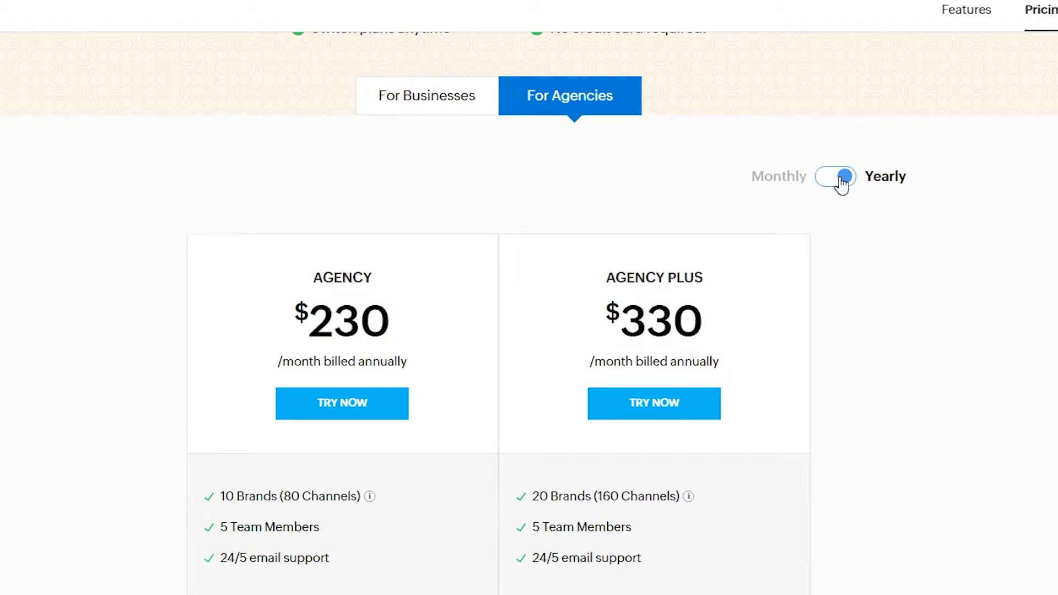
pyautogui.click(835, 176)
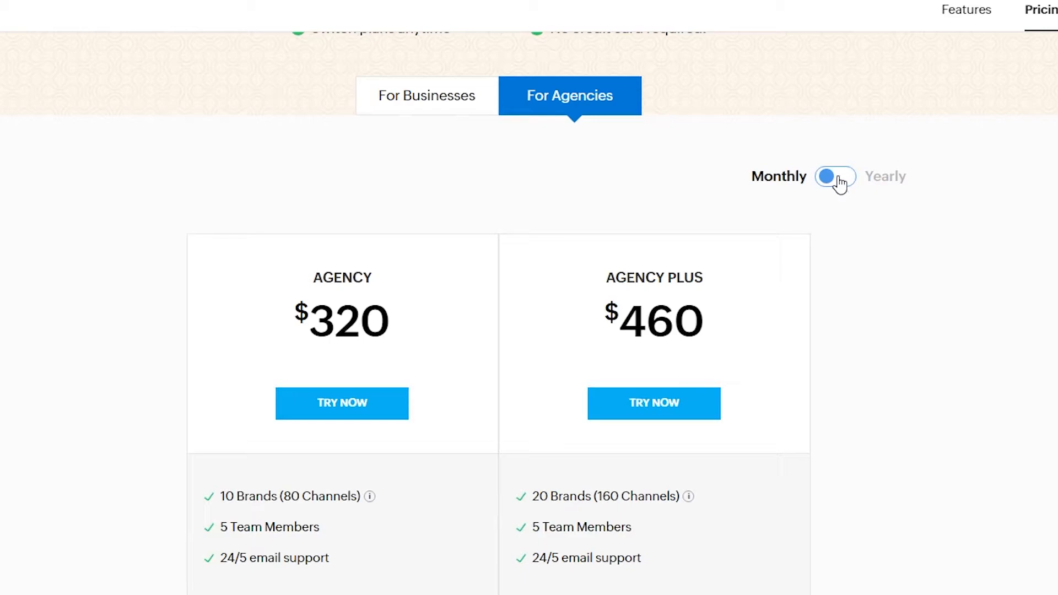
pyautogui.click(836, 177)
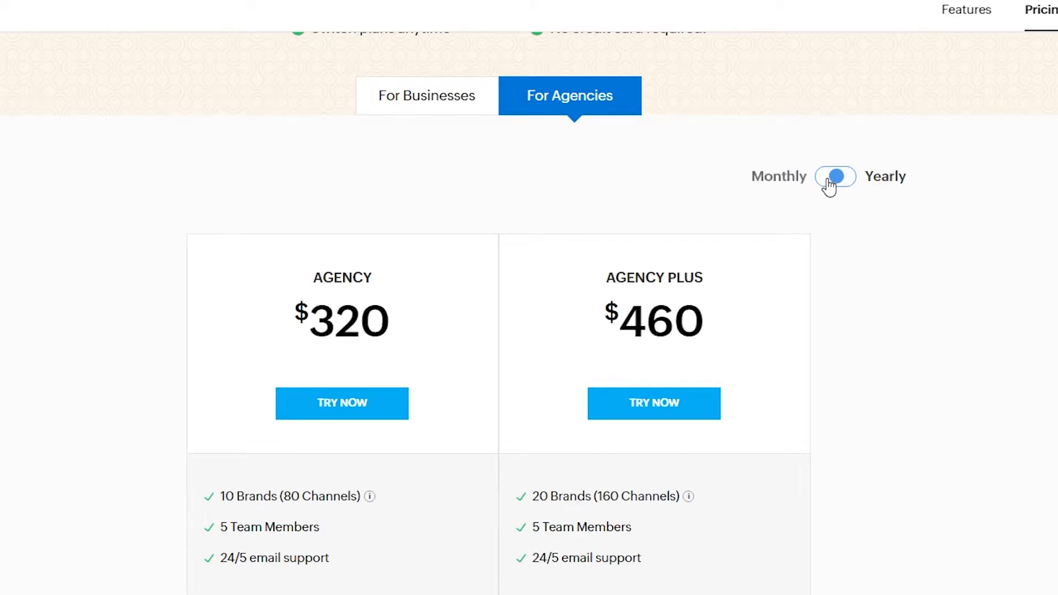
pyautogui.click(835, 176)
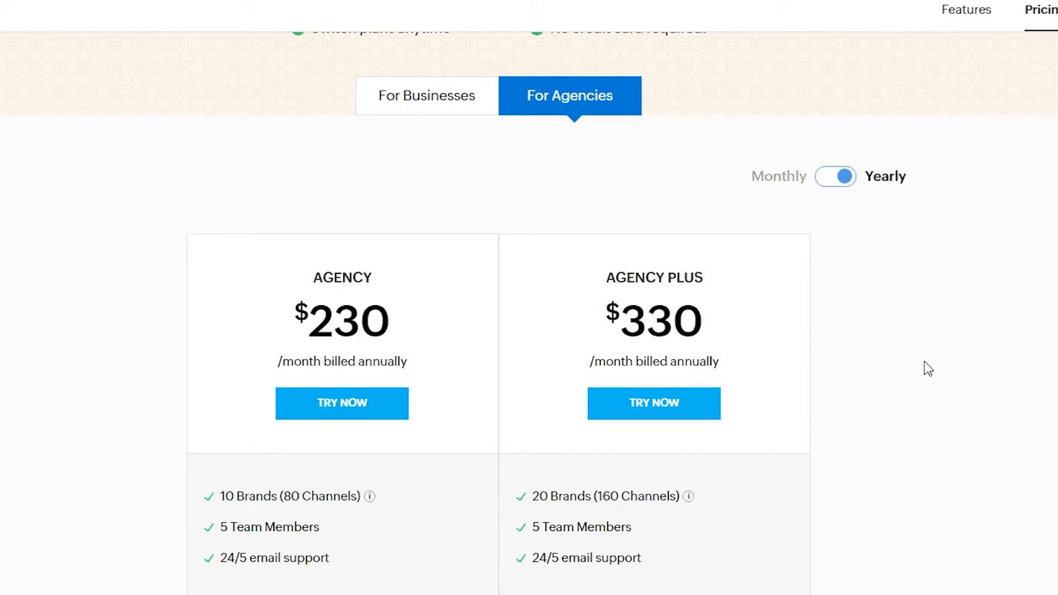
pyautogui.click(425, 345)
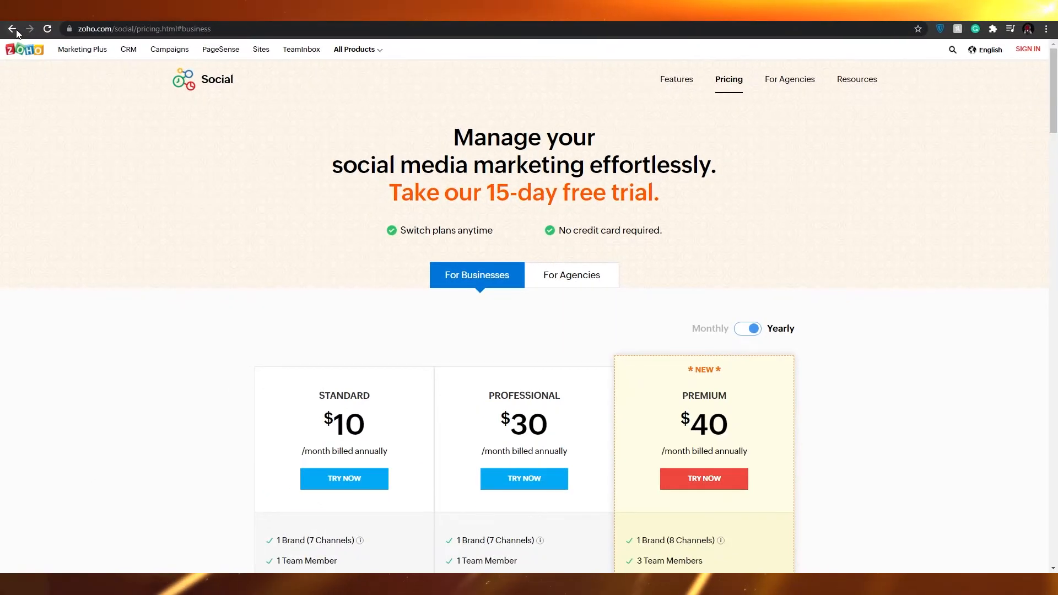
# Step: Go back to the sign-up page and sign up with a Google account
pyautogui.click(11, 28)
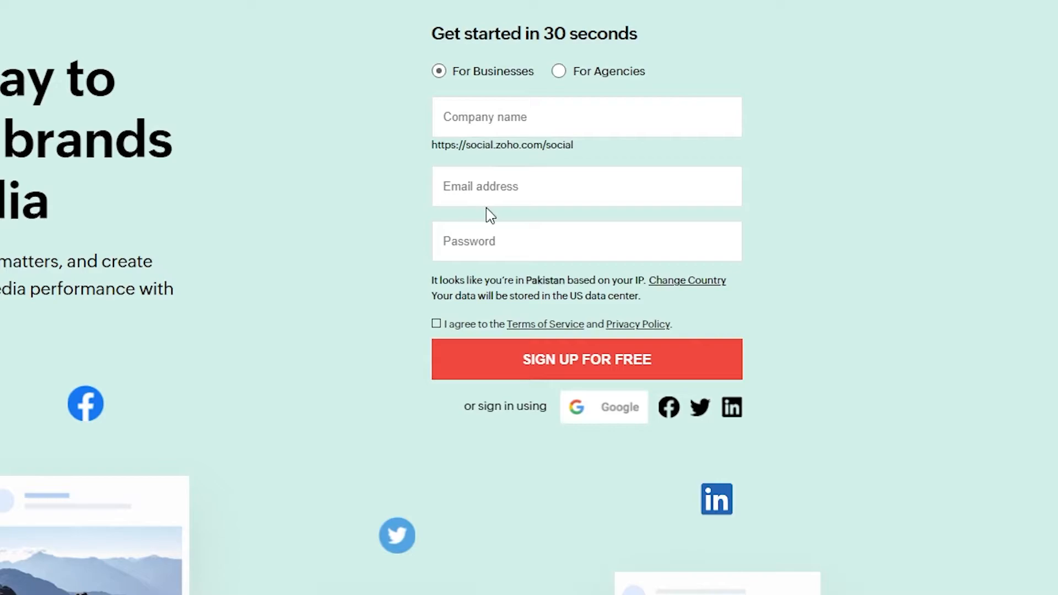
pyautogui.moveTo(484, 295)
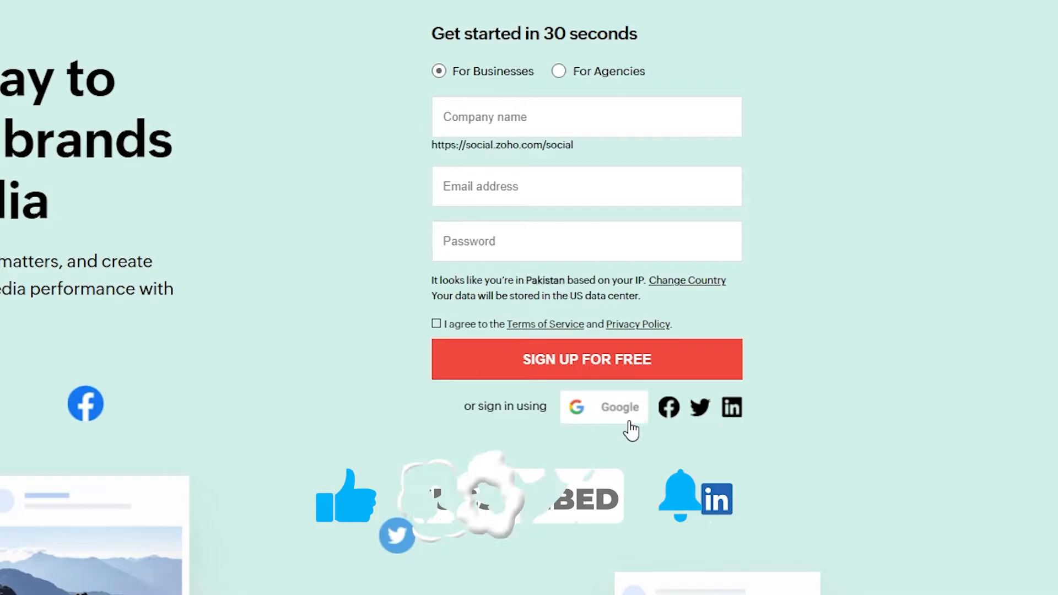
pyautogui.moveTo(621, 407)
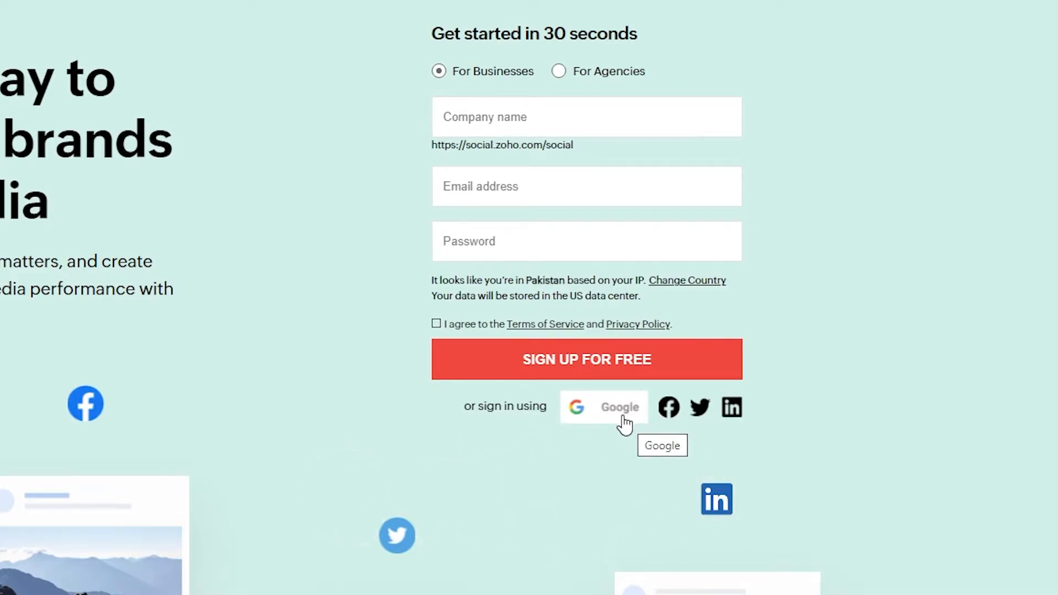
pyautogui.moveTo(508, 452)
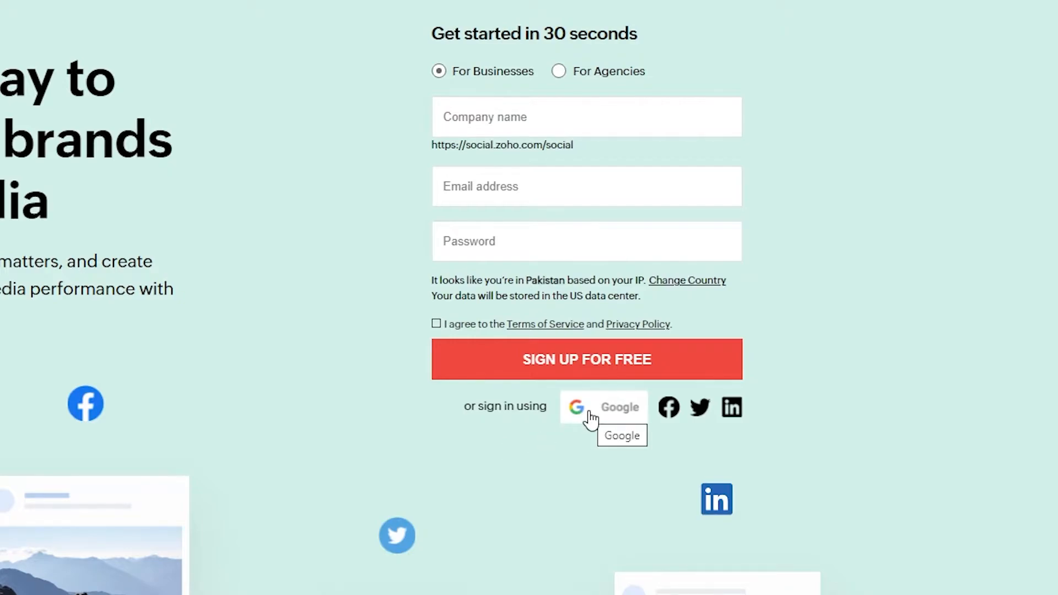
pyautogui.click(603, 407)
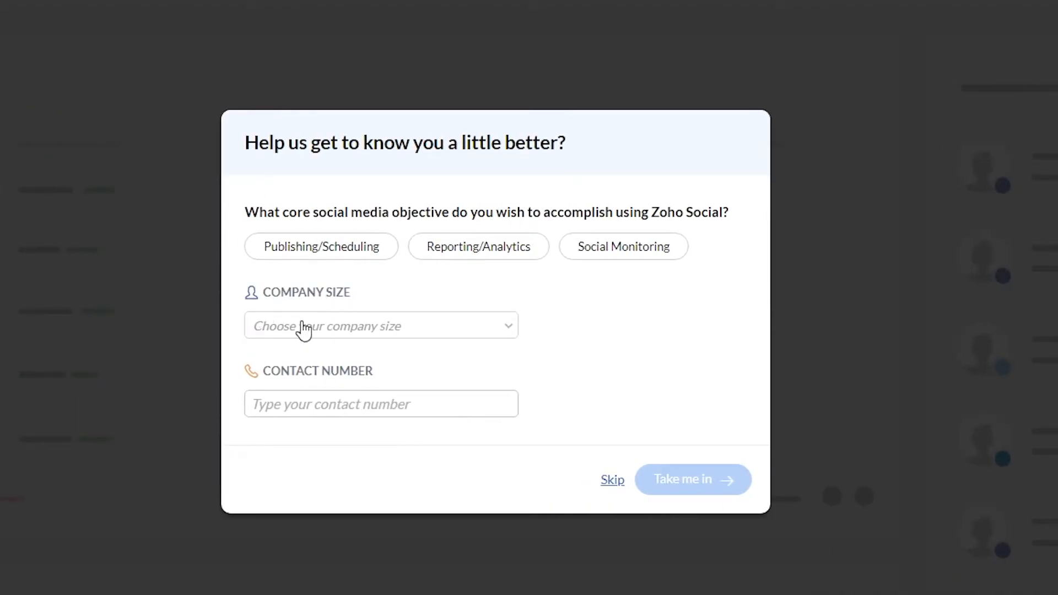
pyautogui.moveTo(340, 338)
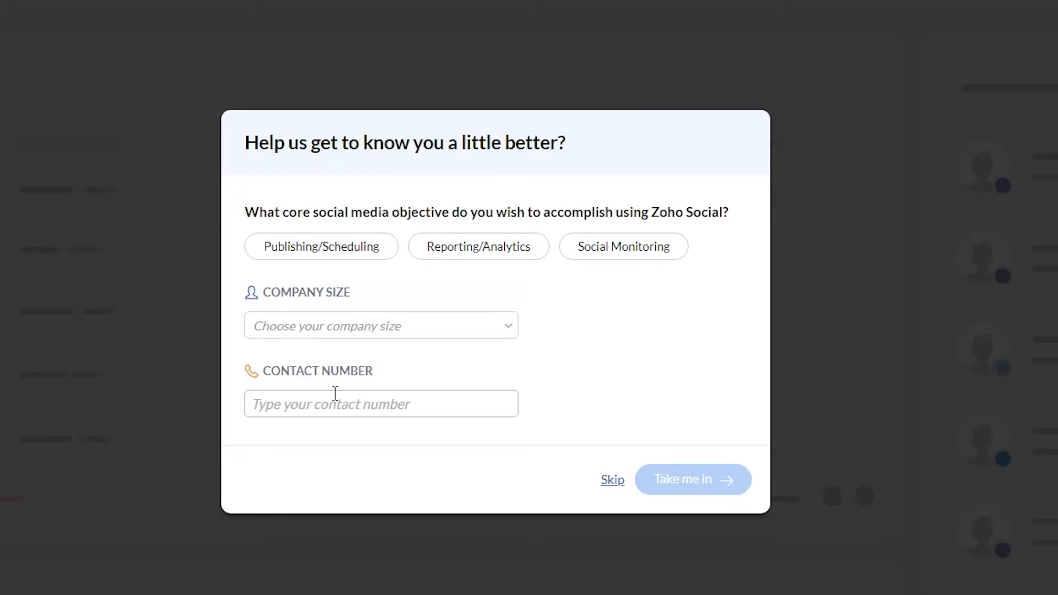
pyautogui.moveTo(383, 412)
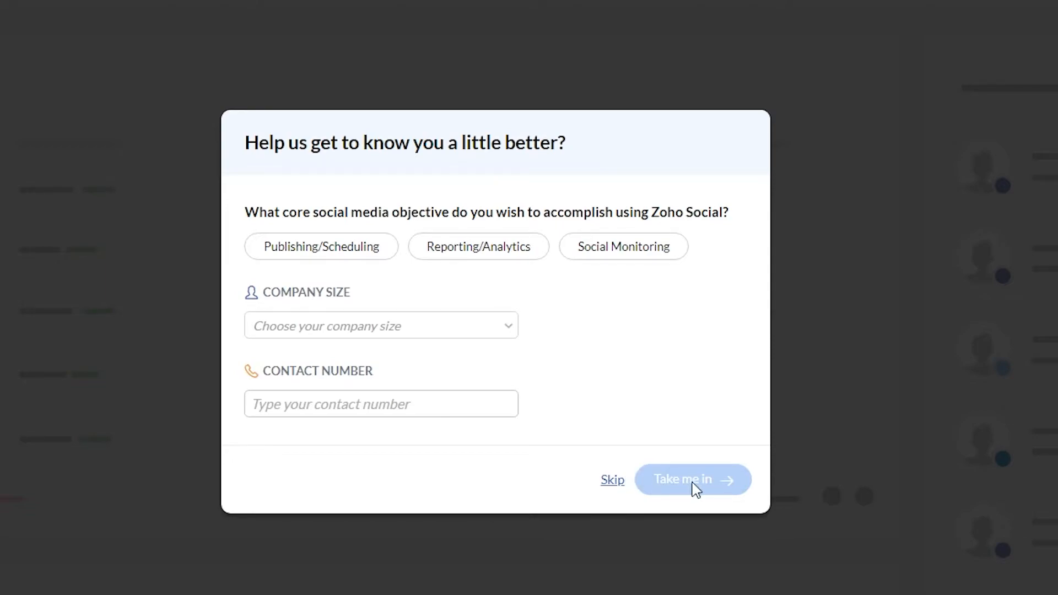
pyautogui.moveTo(611, 482)
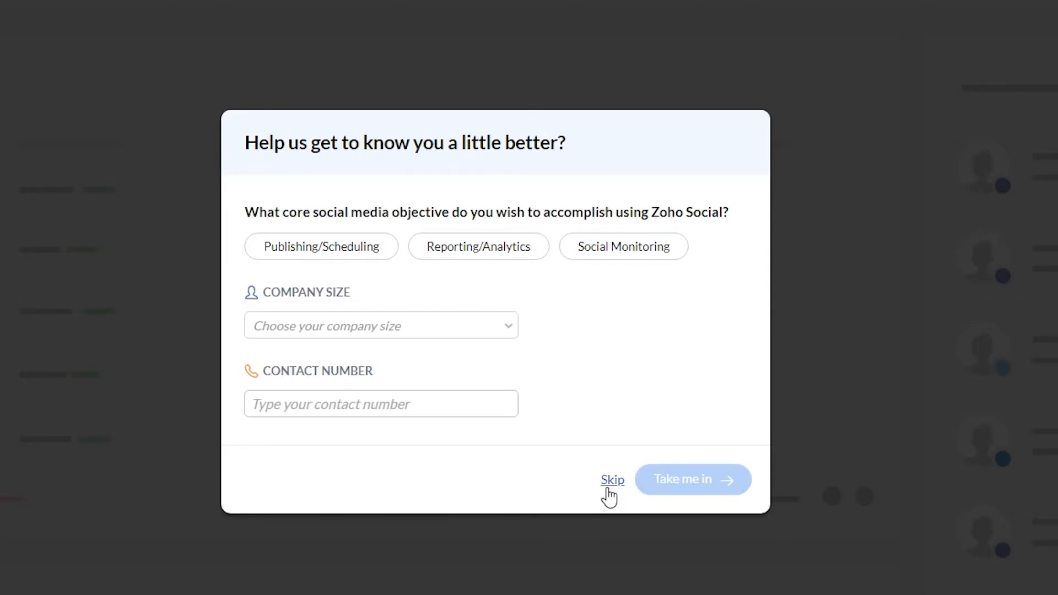
pyautogui.moveTo(330, 324)
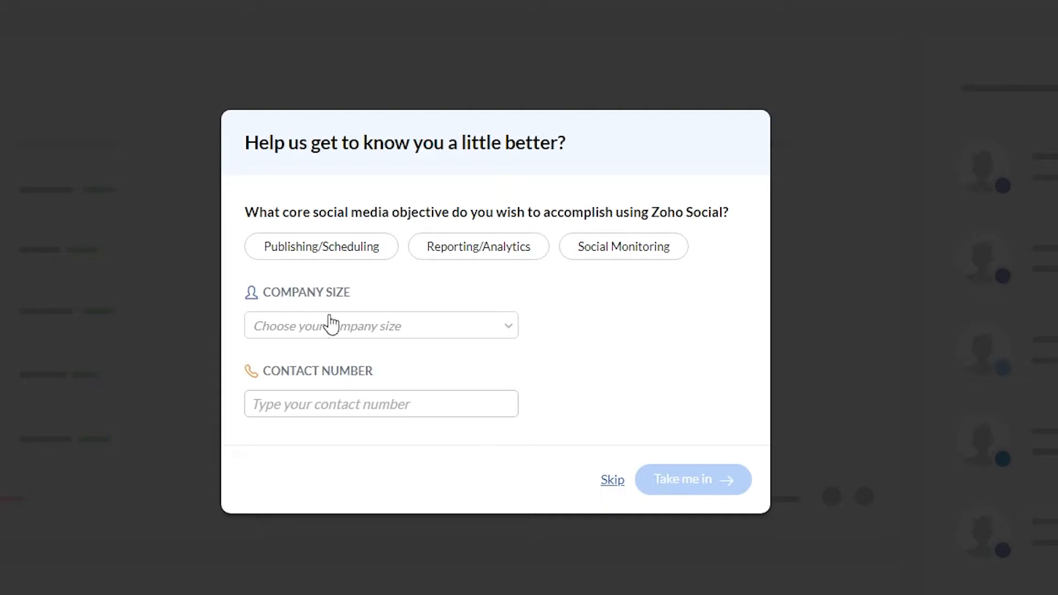
pyautogui.moveTo(579, 329)
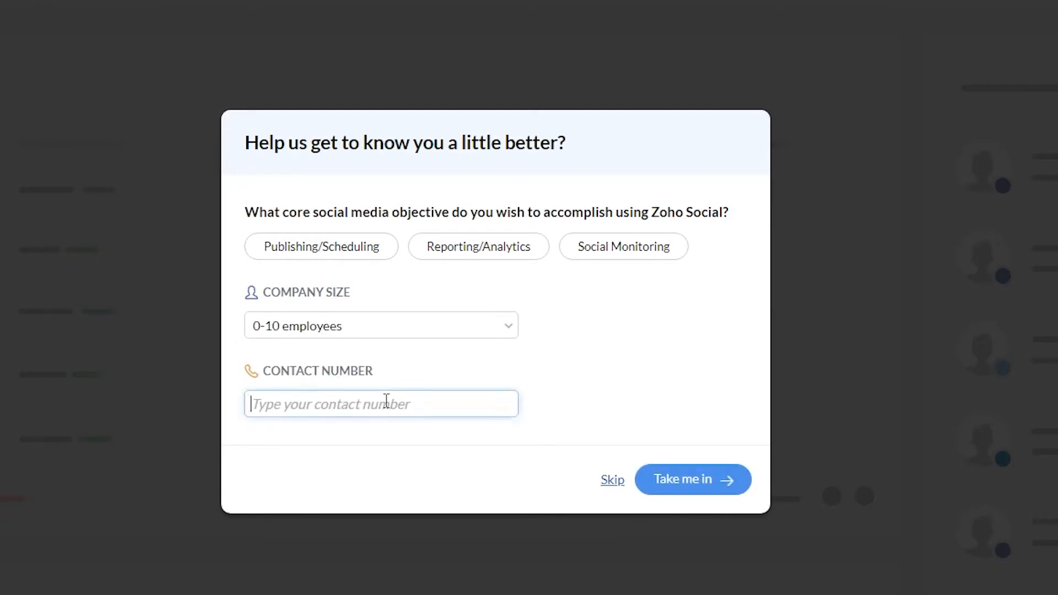
# Step: Submit the onboarding questionnaire with 0-10 employees via Take me in
pyautogui.click(691, 479)
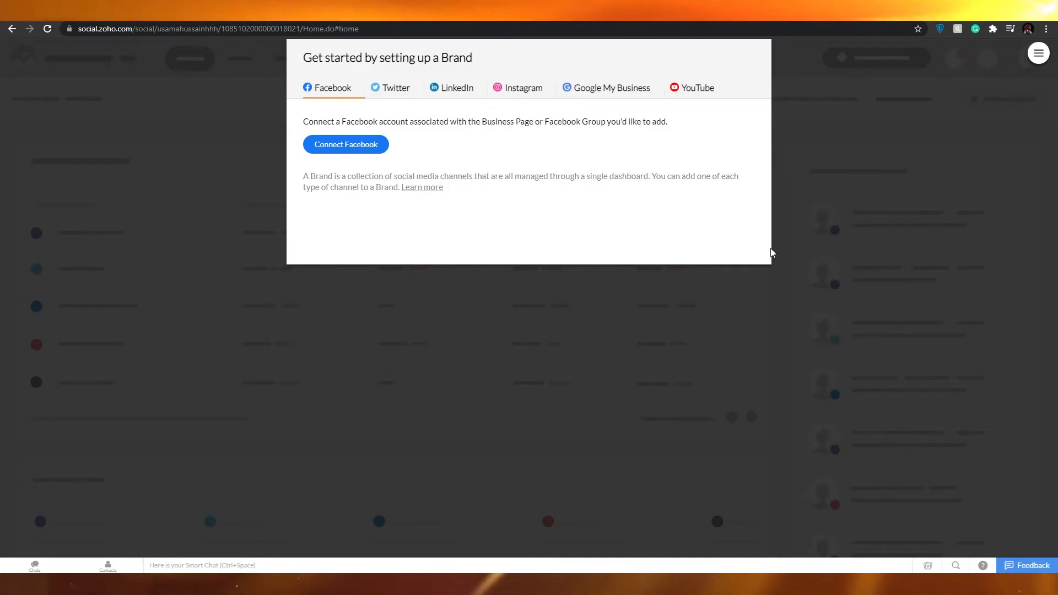
pyautogui.moveTo(533, 283)
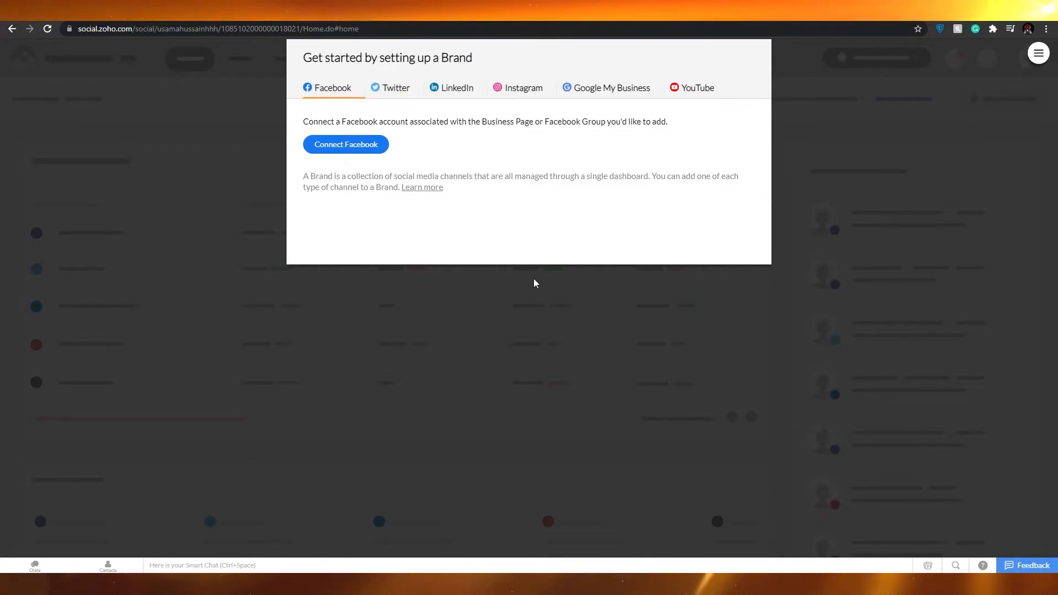
# Step: Close the 'Get started by setting up a Brand' dialog to reach the dashboard
pyautogui.click(396, 88)
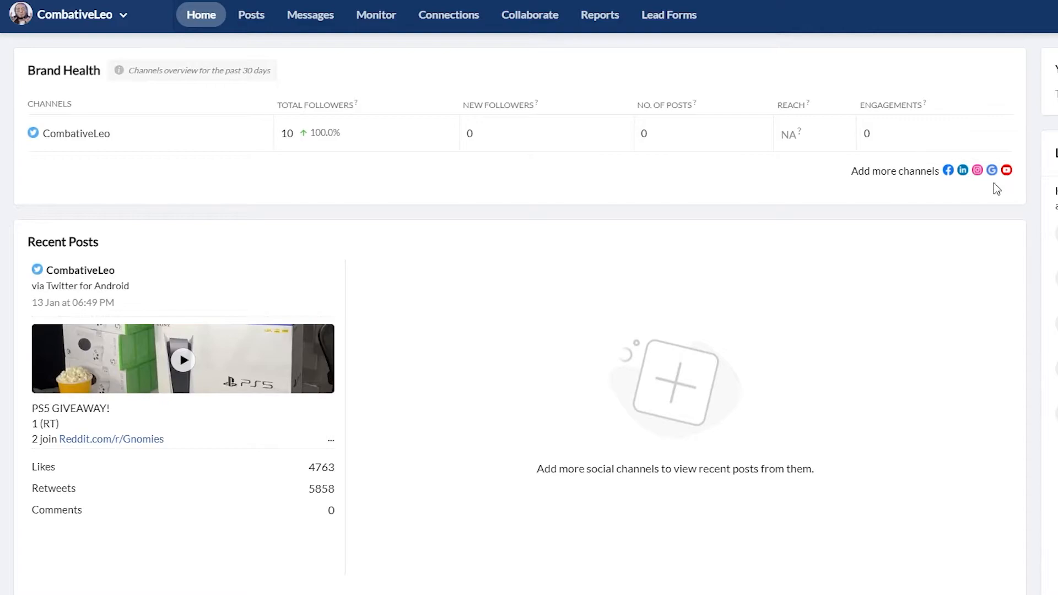
pyautogui.moveTo(370, 161)
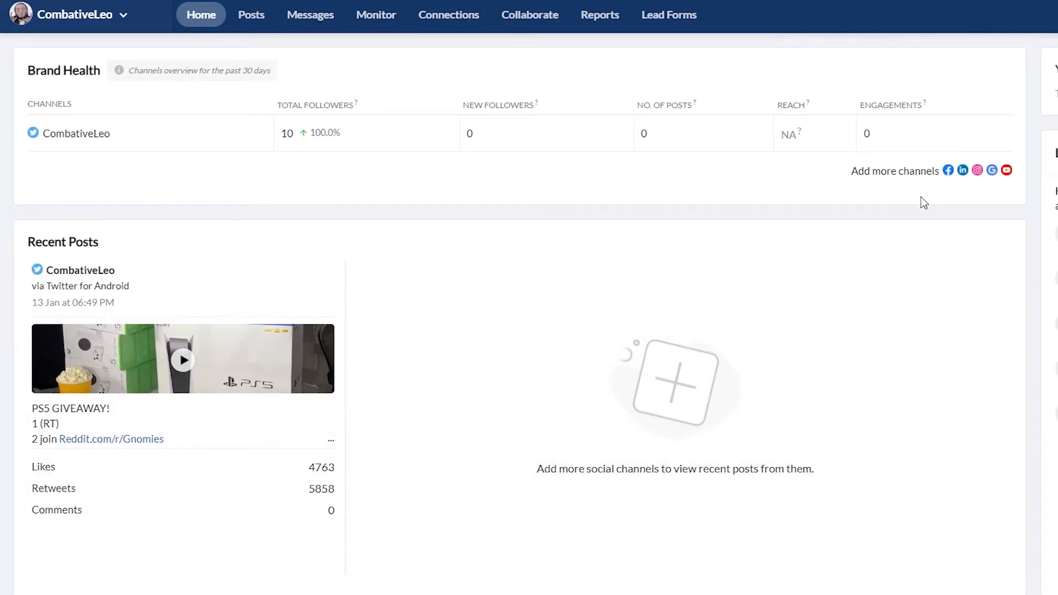
pyautogui.moveTo(228, 35)
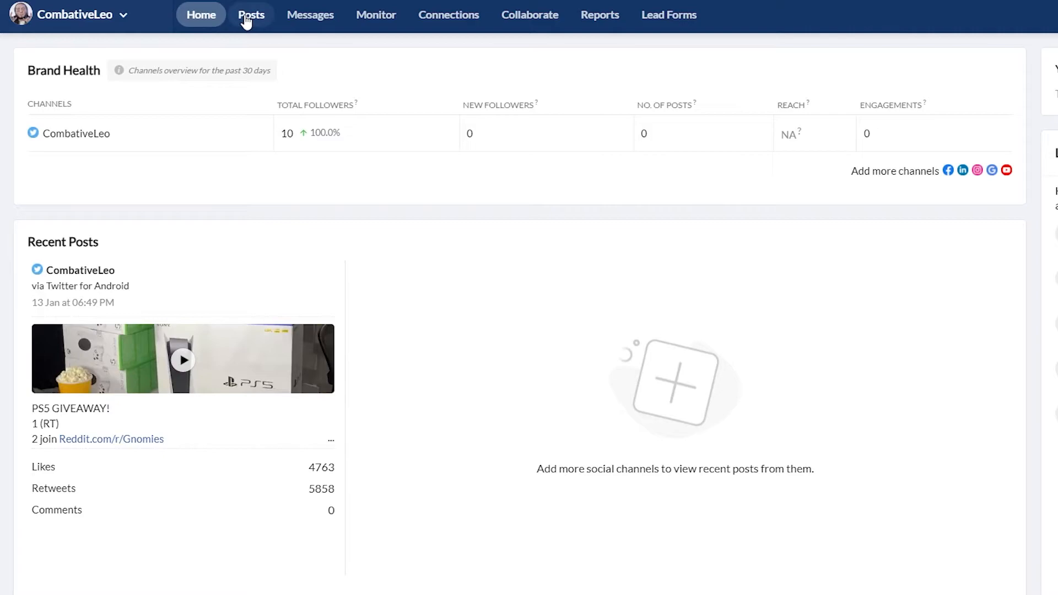
pyautogui.moveTo(376, 15)
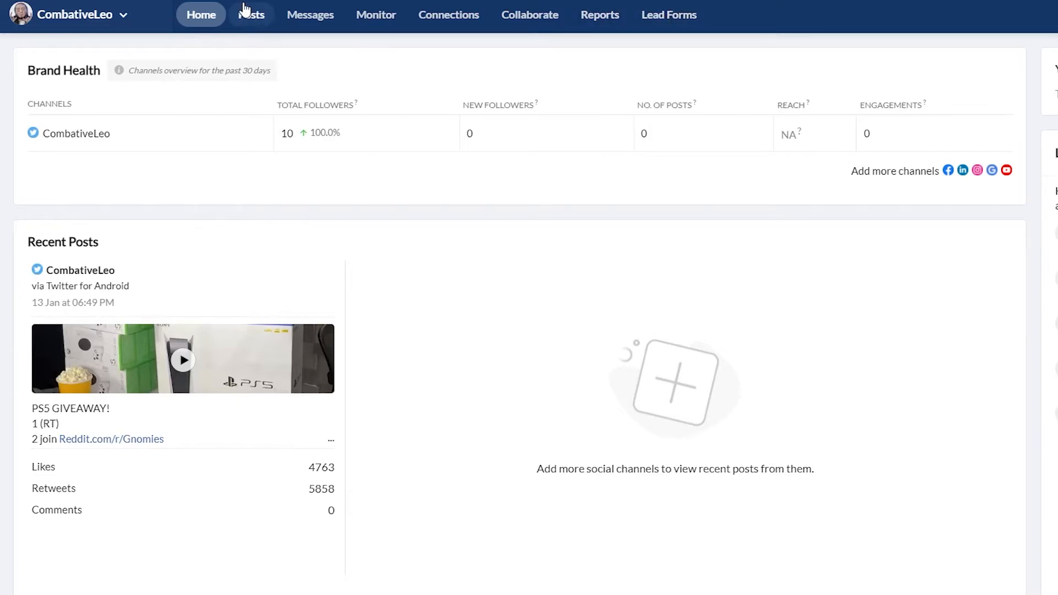
# Step: Scroll through the Twitter published posts, then switch to the Messages inbox
pyautogui.click(250, 14)
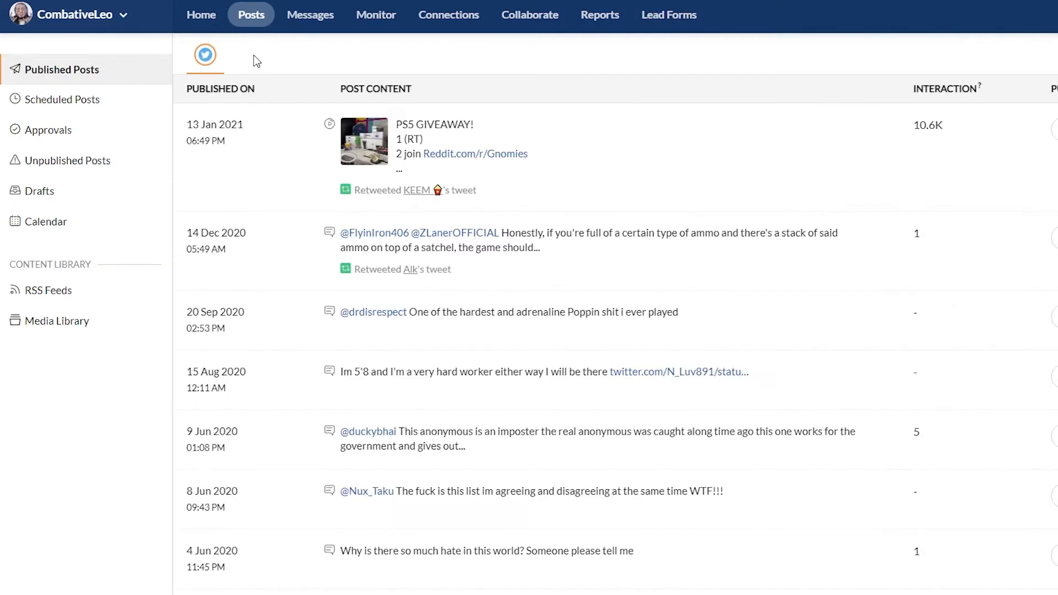
pyautogui.scroll(-3)
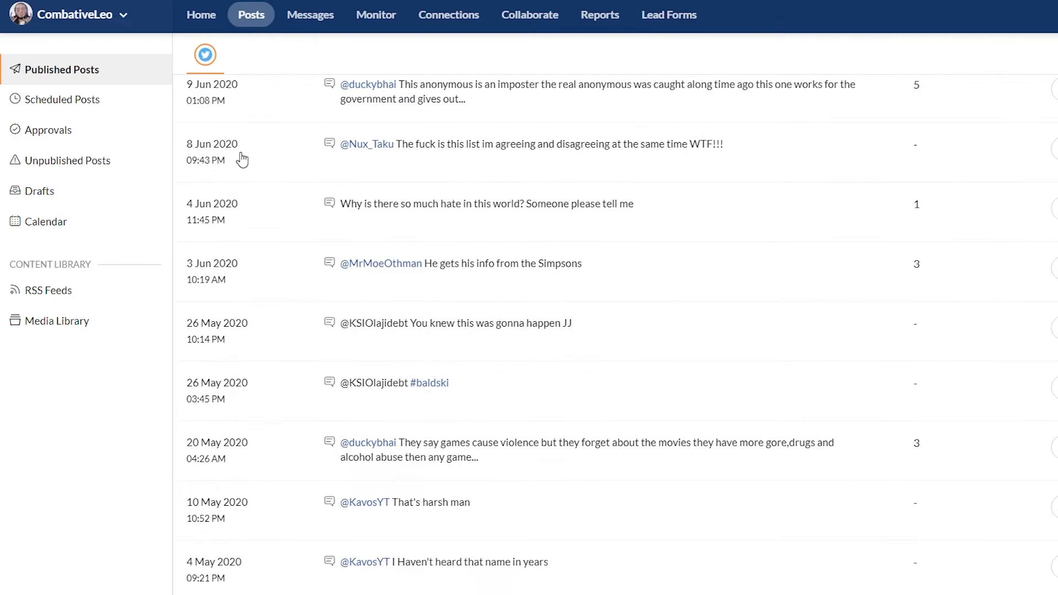
pyautogui.scroll(-3)
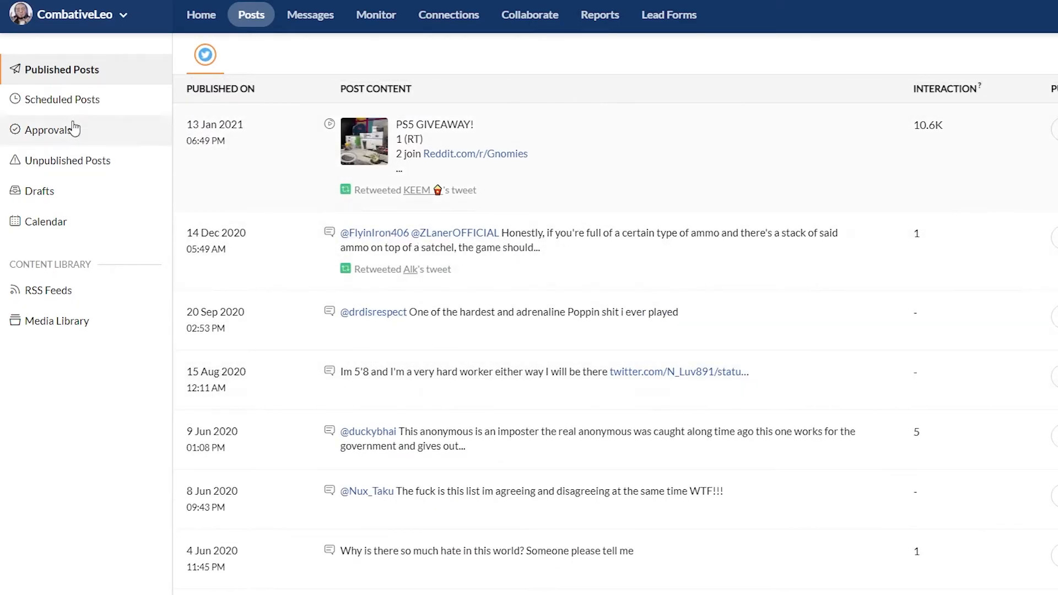
pyautogui.scroll(-3)
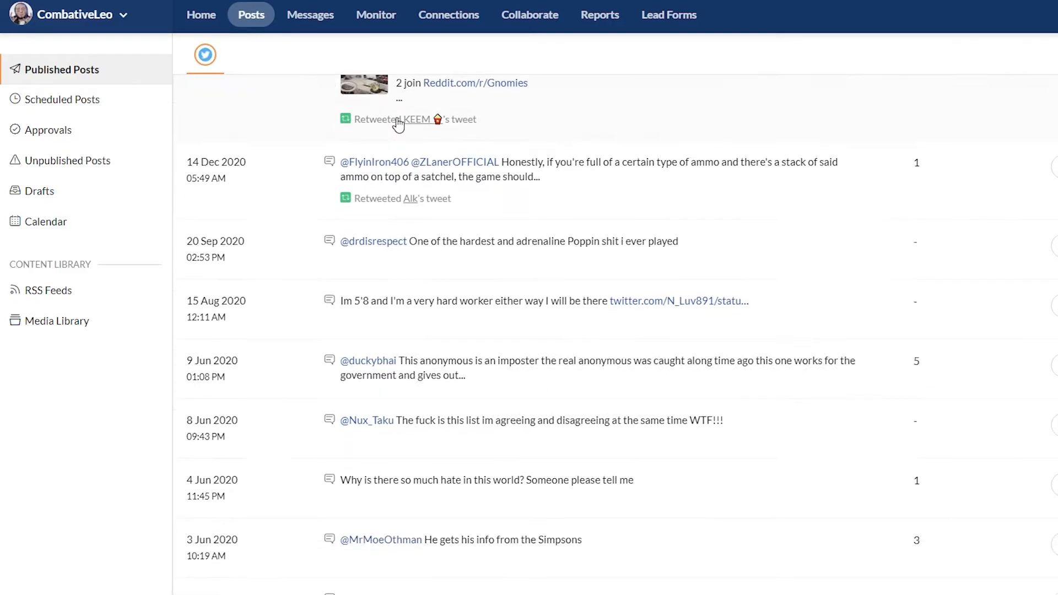
pyautogui.scroll(-3)
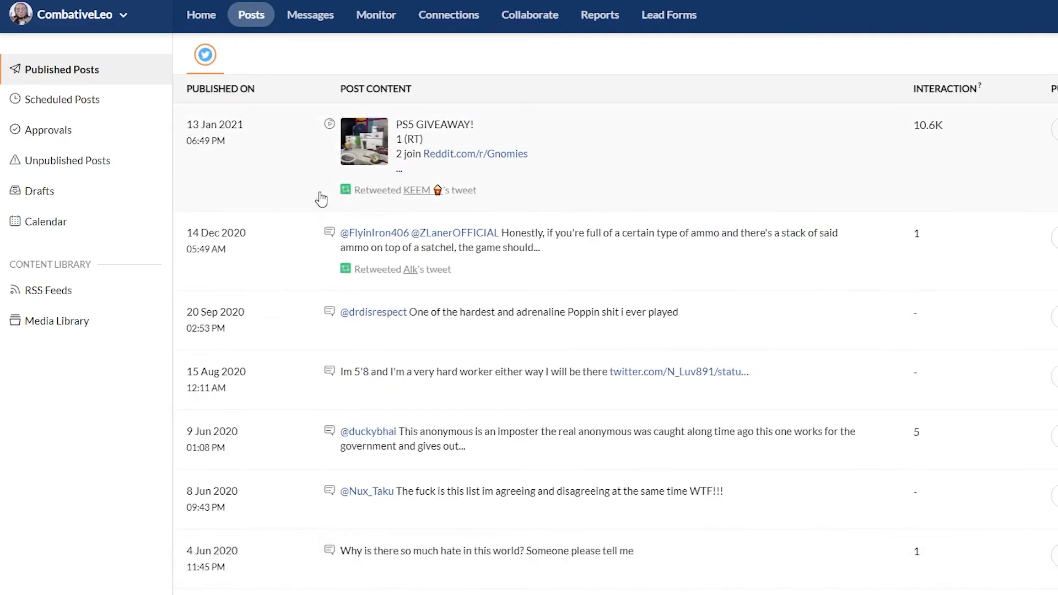
pyautogui.click(310, 15)
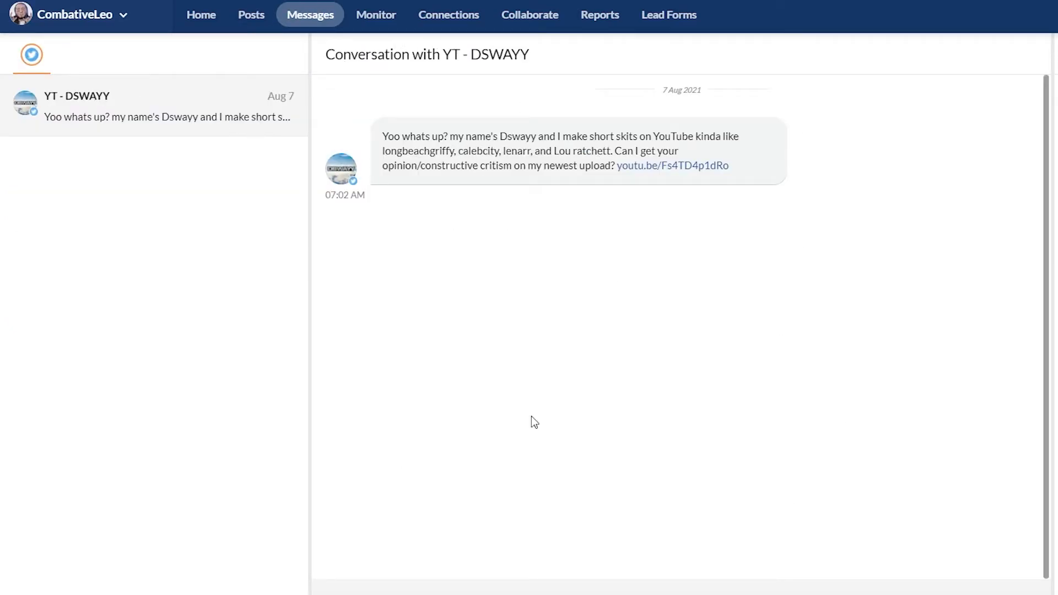
pyautogui.moveTo(398, 68)
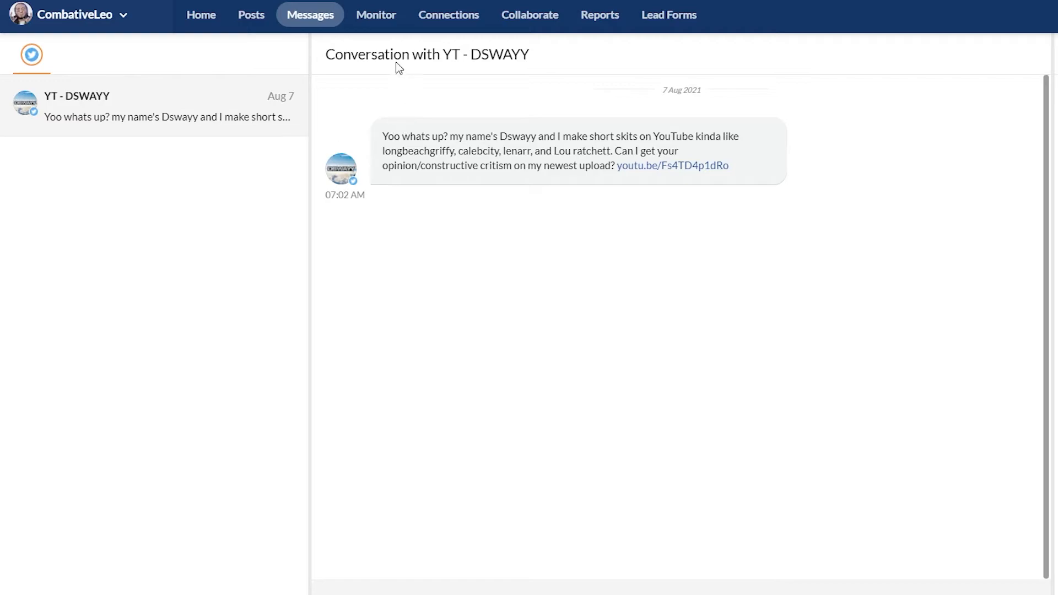
pyautogui.click(374, 14)
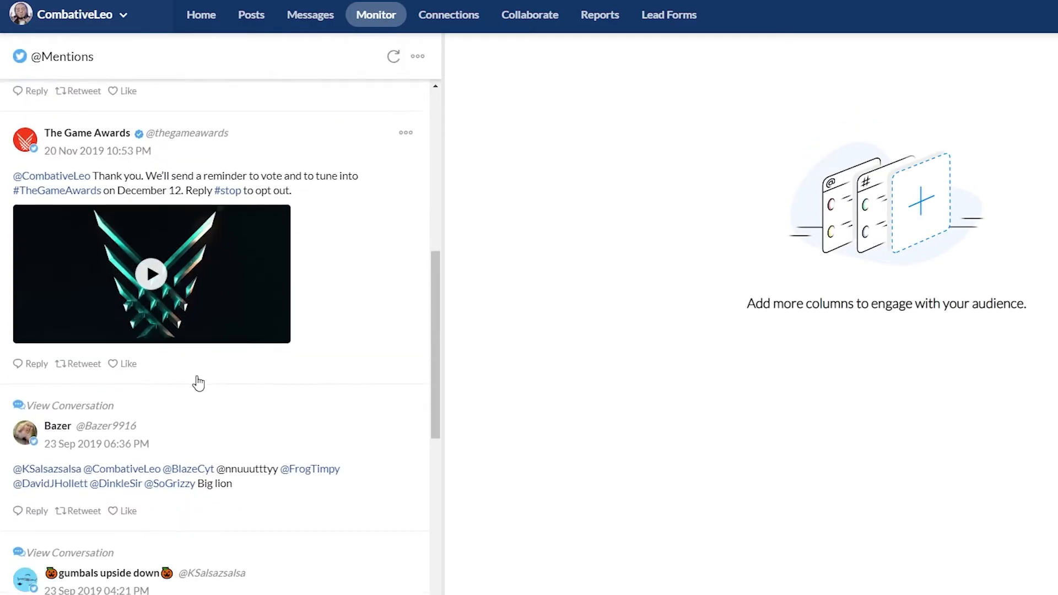
pyautogui.scroll(-3)
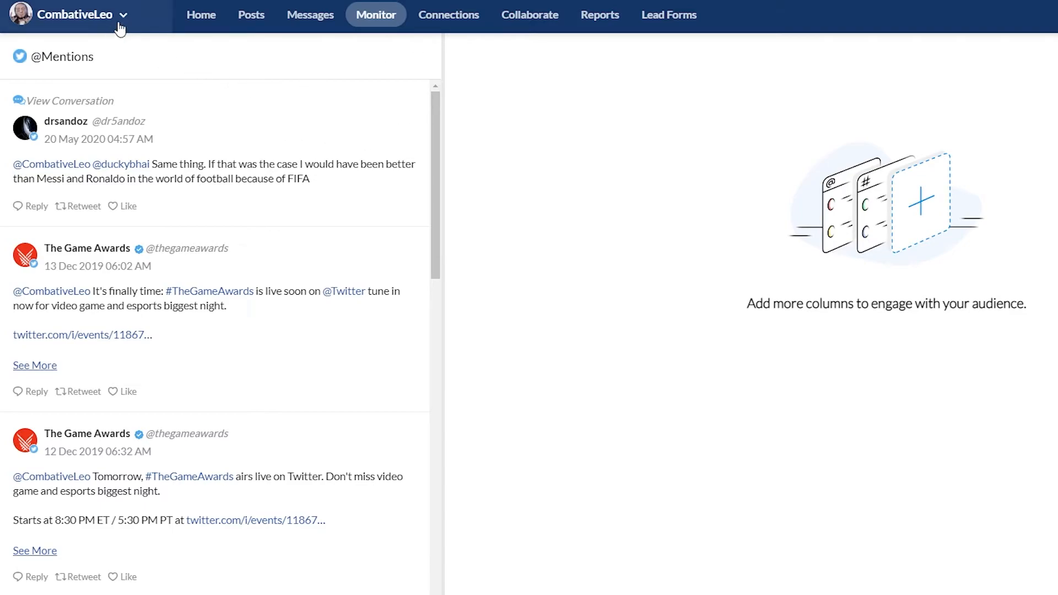
pyautogui.click(74, 14)
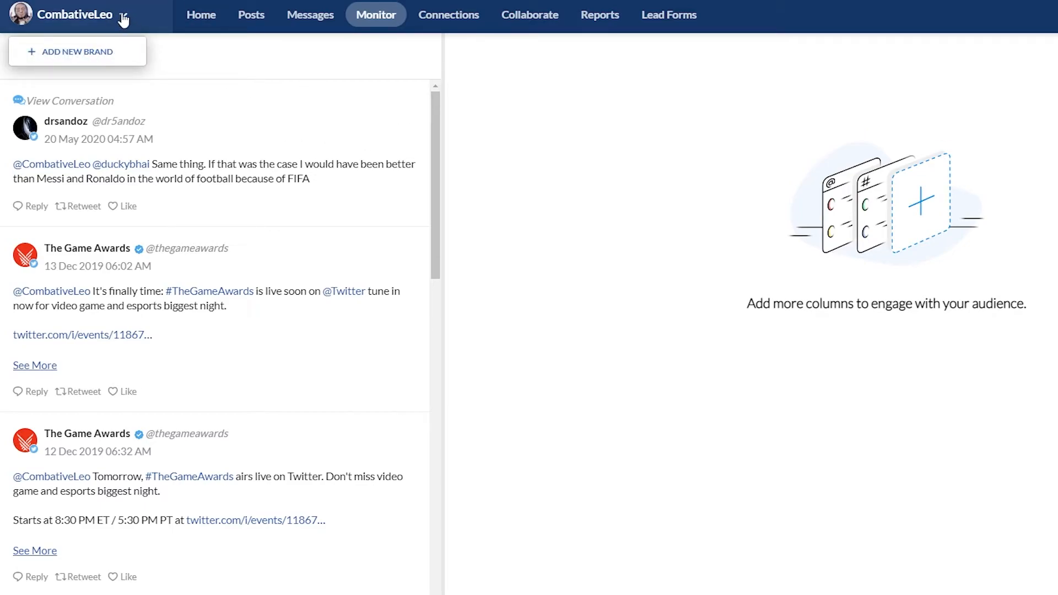
pyautogui.click(104, 14)
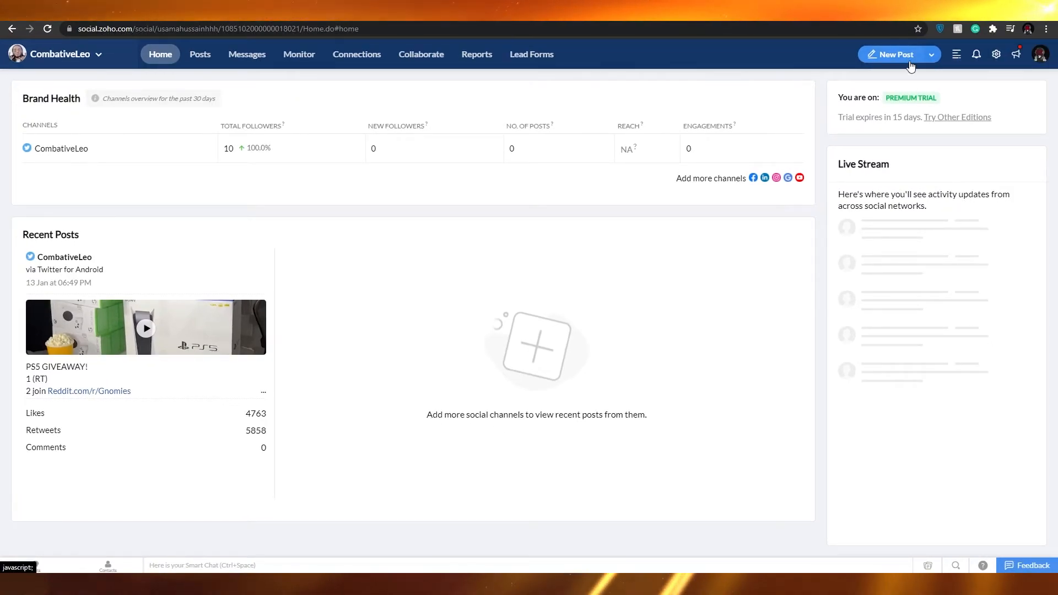
# Step: Compose a 'hey world' post and publish it now to the Twitter channel
pyautogui.click(893, 54)
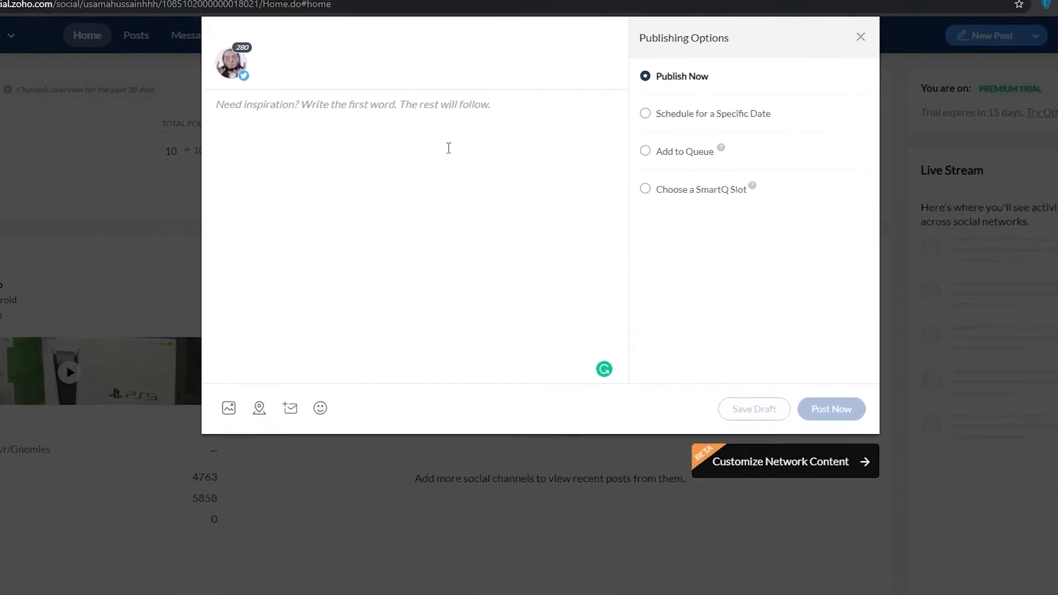
pyautogui.write('hey world')
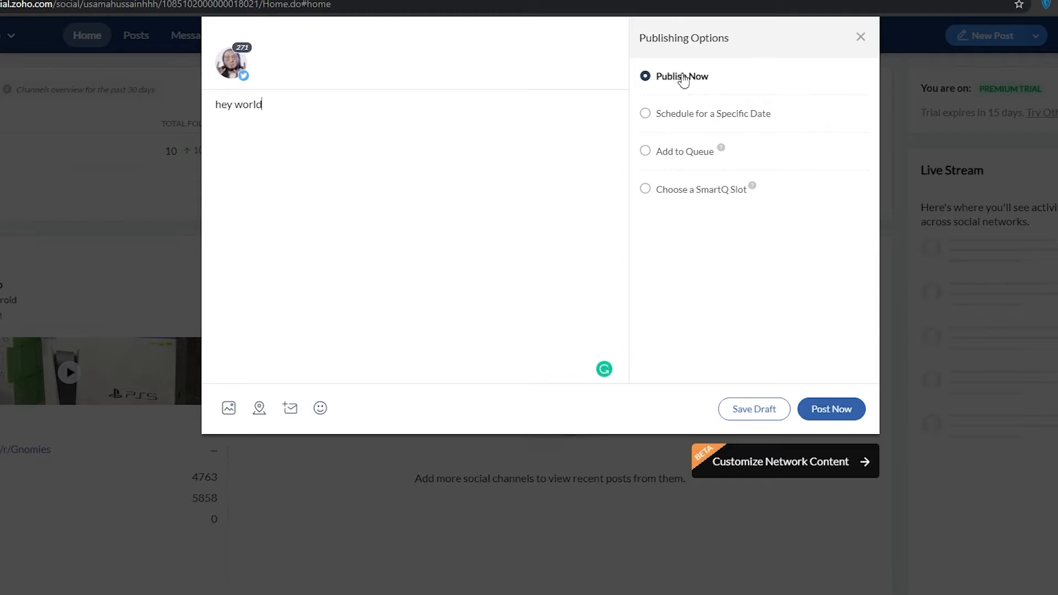
pyautogui.moveTo(724, 118)
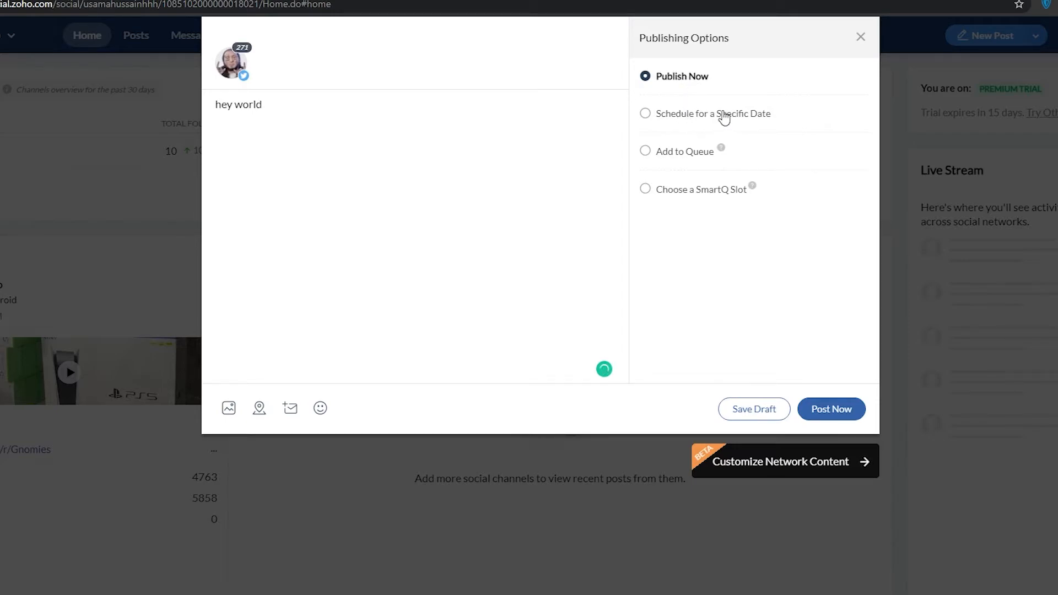
pyautogui.moveTo(695, 161)
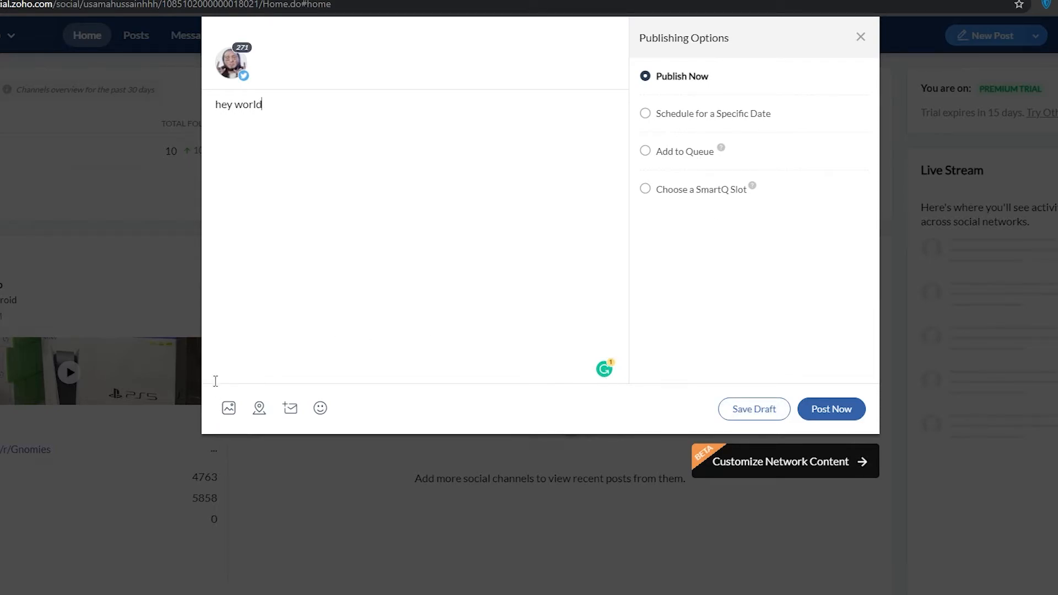
pyautogui.moveTo(258, 408)
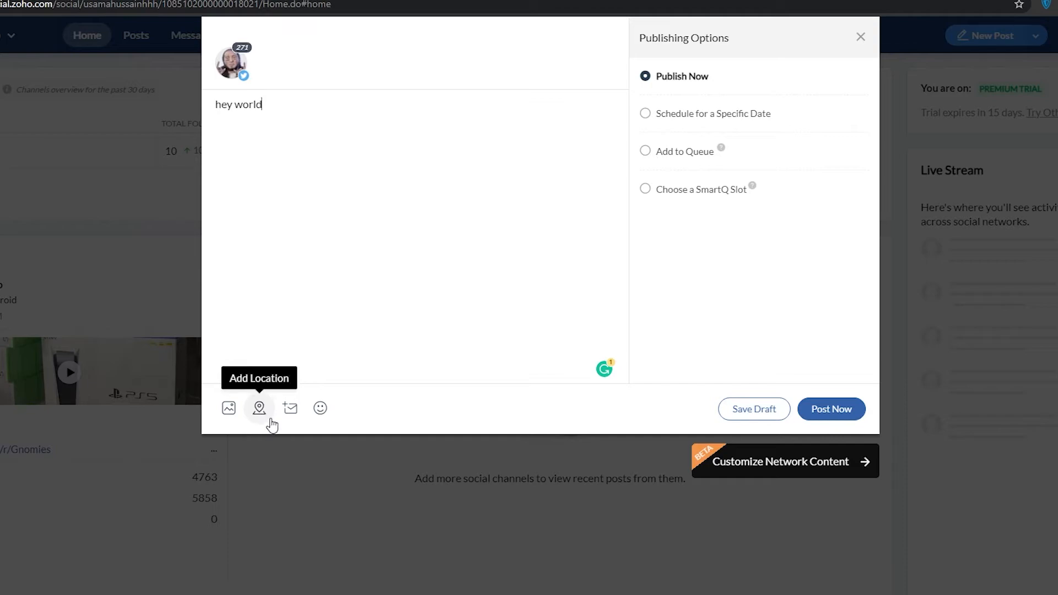
pyautogui.moveTo(290, 407)
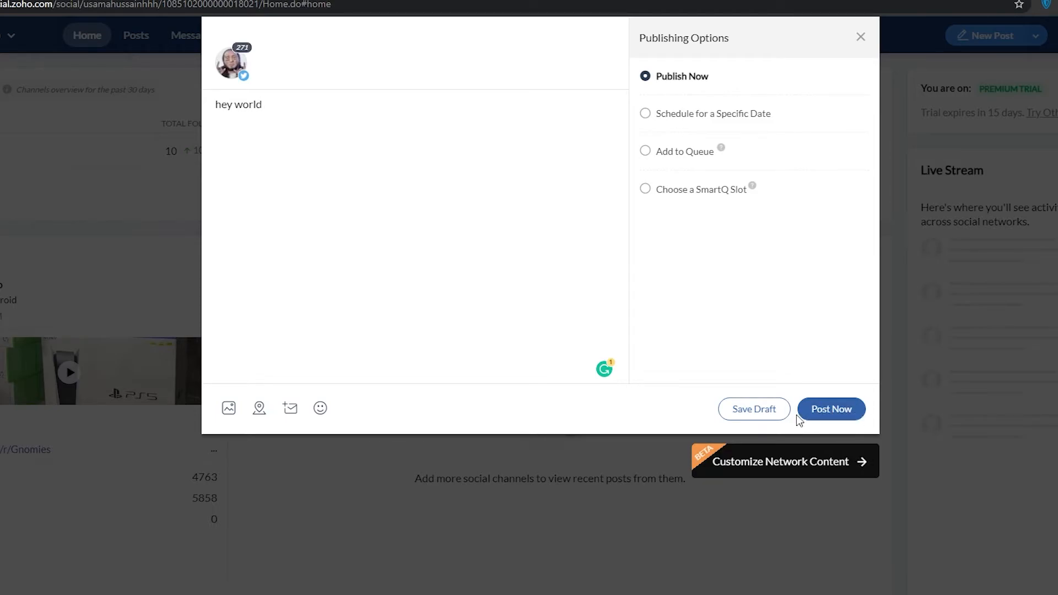
pyautogui.click(831, 409)
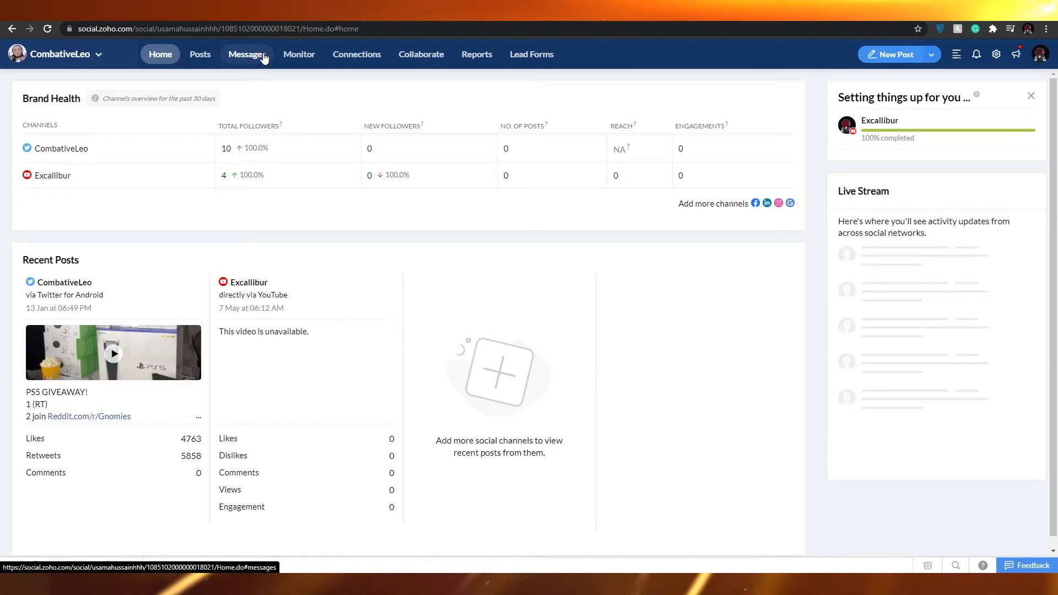
# Step: View the Excallibur YouTube channel's published videos in Posts, then return Home
pyautogui.click(200, 54)
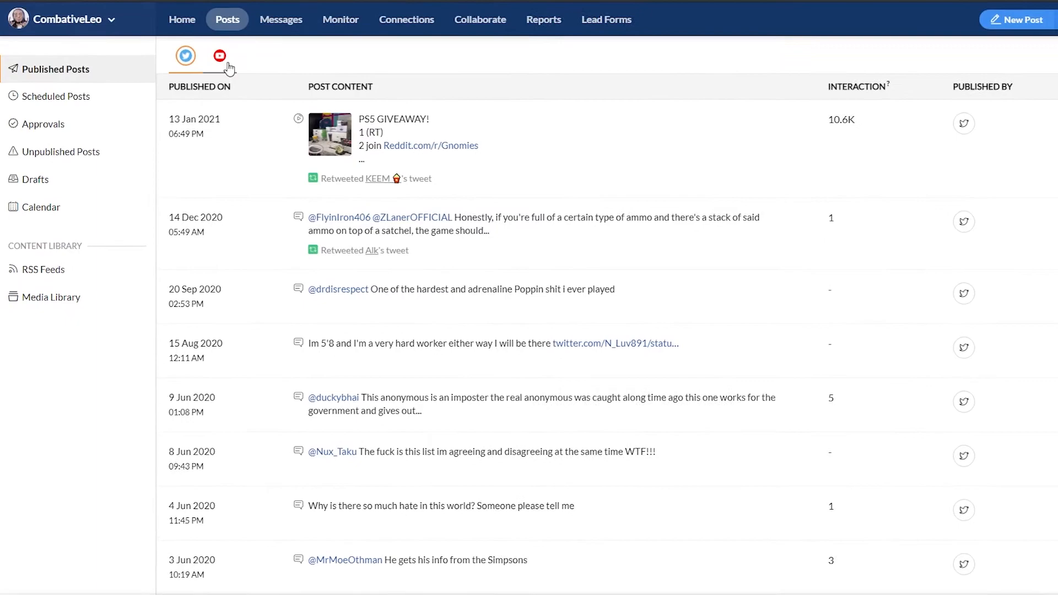
pyautogui.click(220, 55)
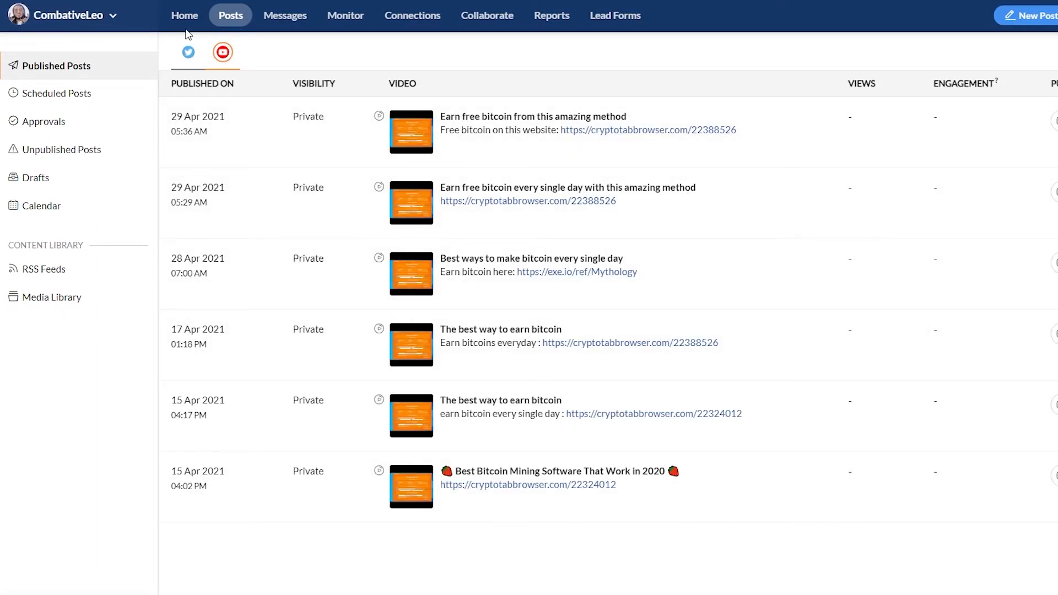
pyautogui.click(184, 14)
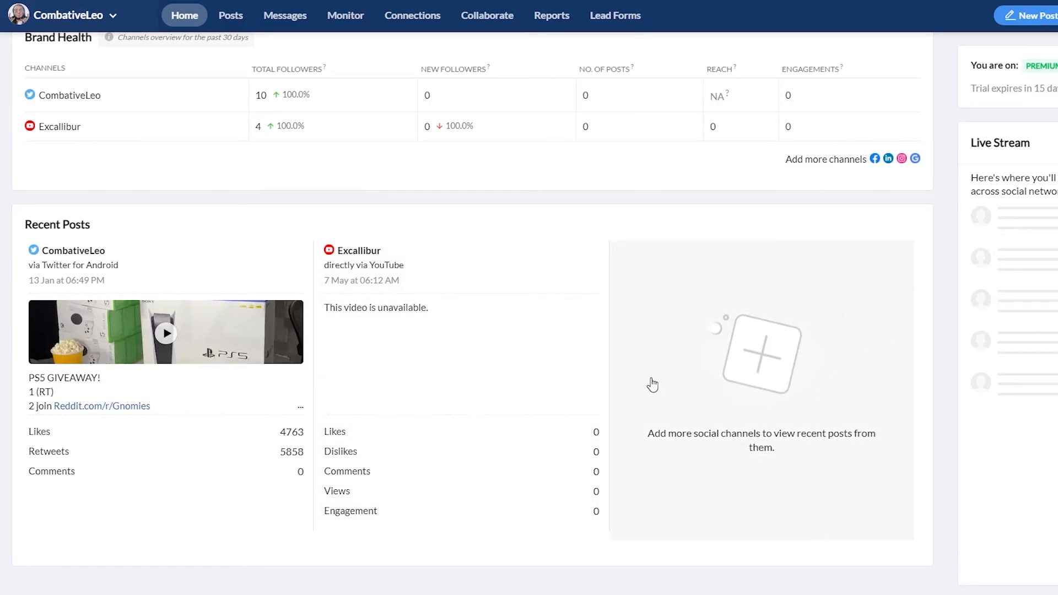
pyautogui.moveTo(966, 91)
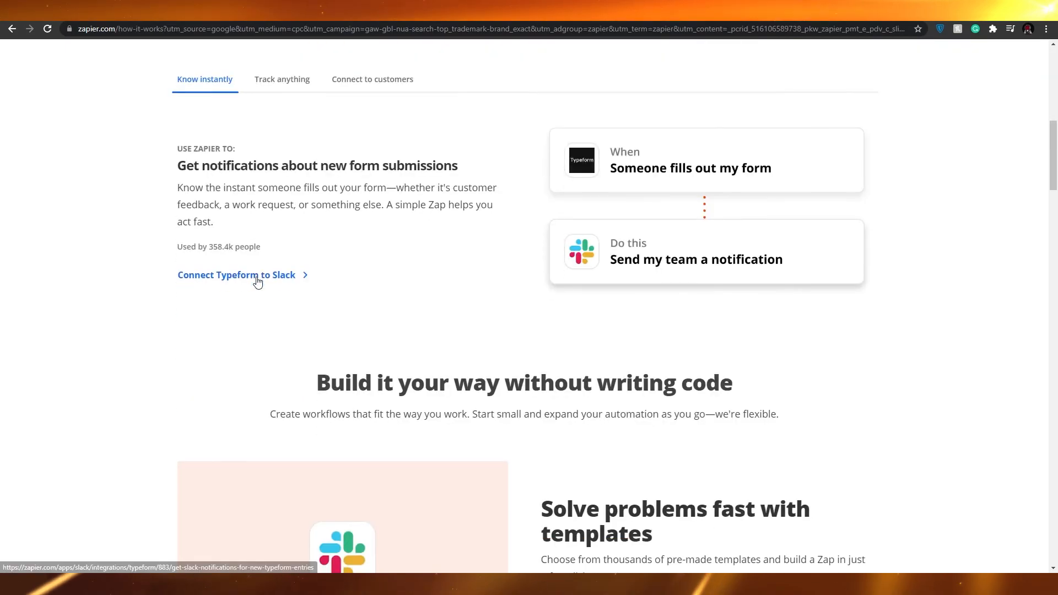
pyautogui.scroll(-3)
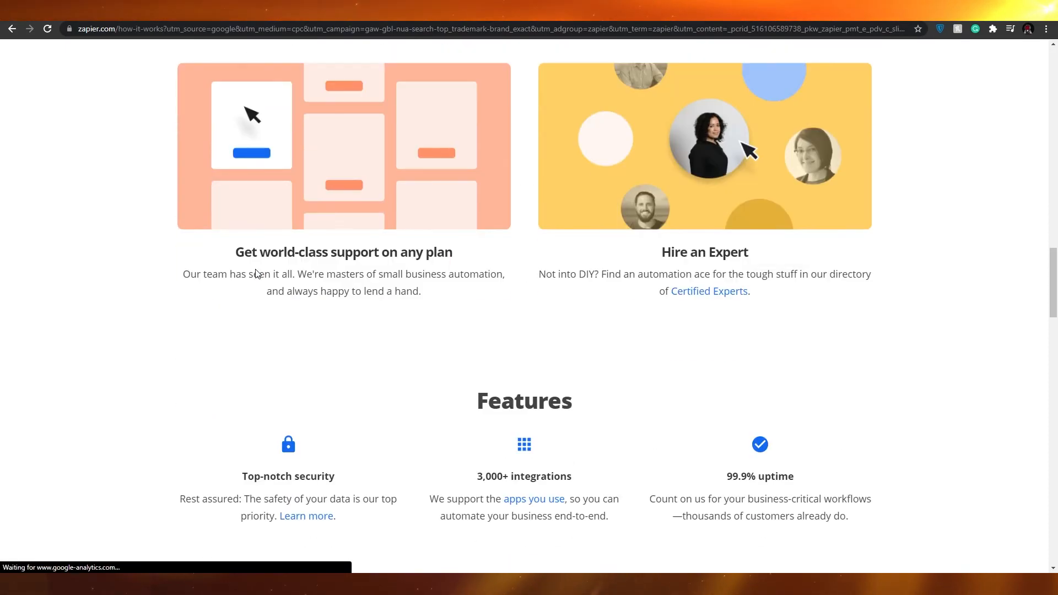
pyautogui.scroll(-3)
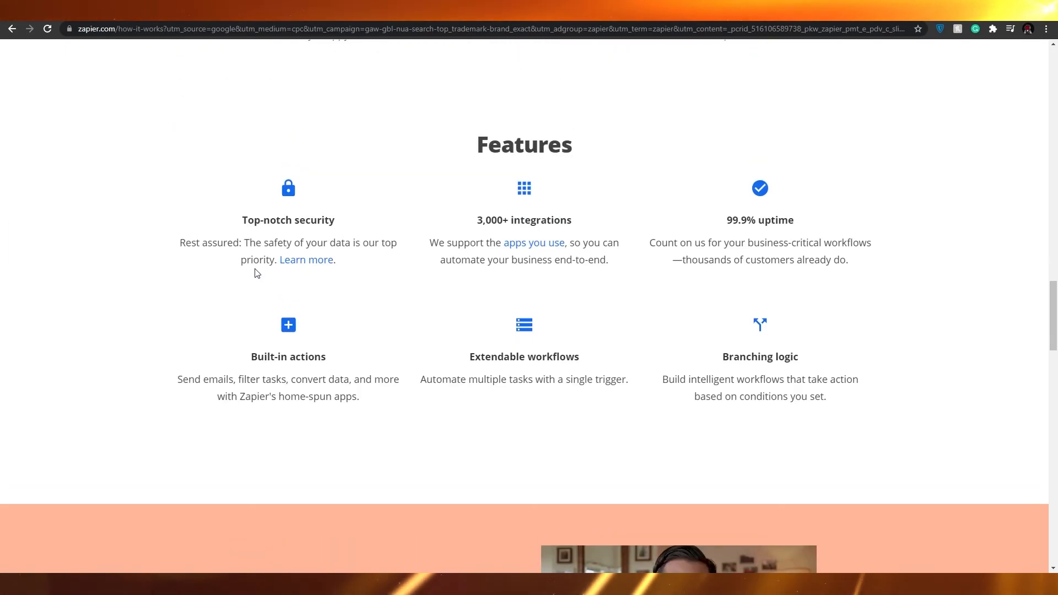
pyautogui.scroll(-3)
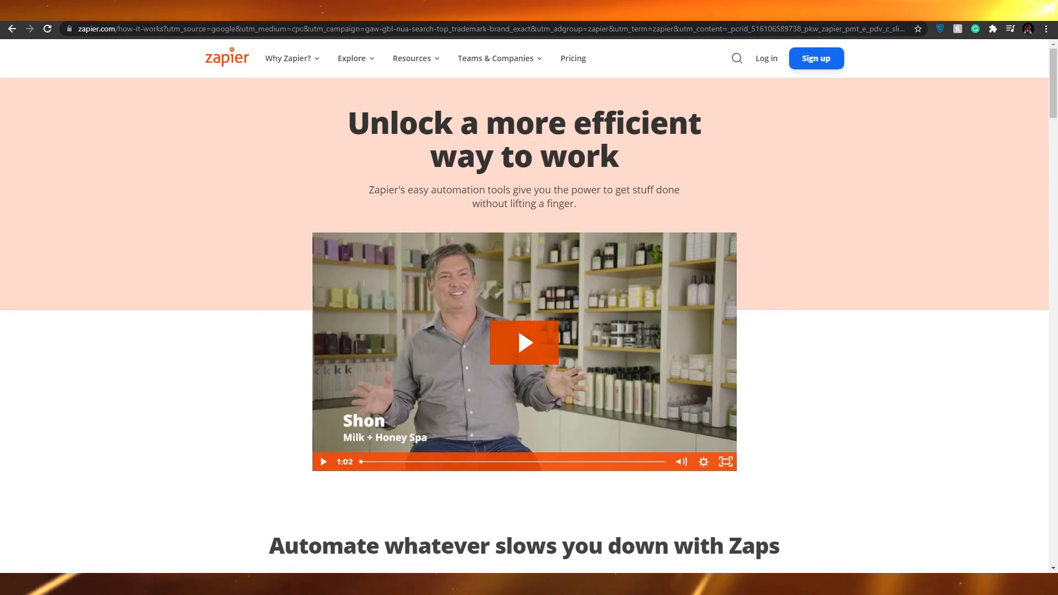
pyautogui.scroll(-3)
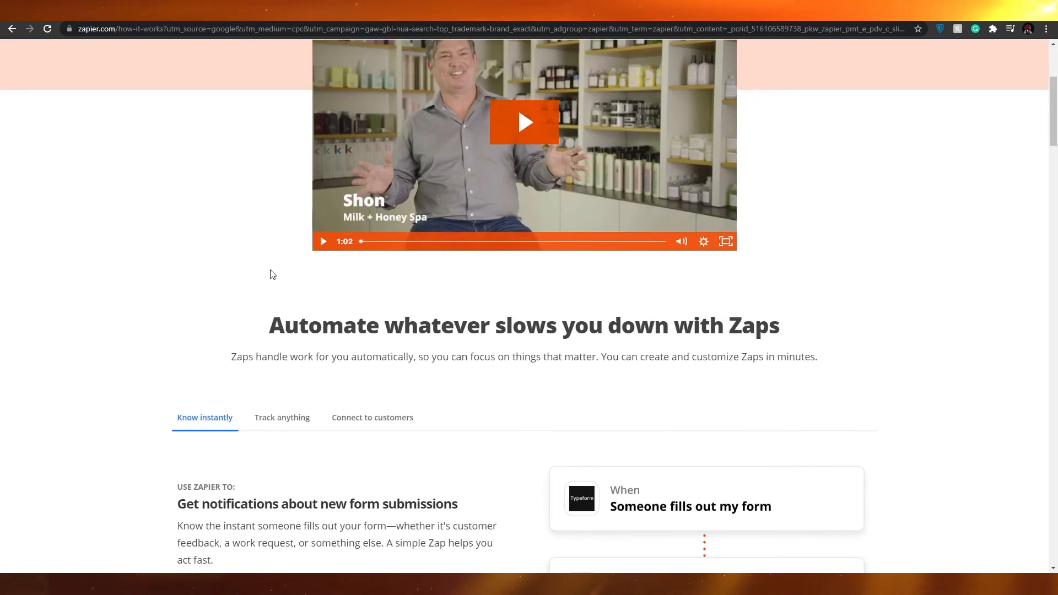
pyautogui.scroll(-3)
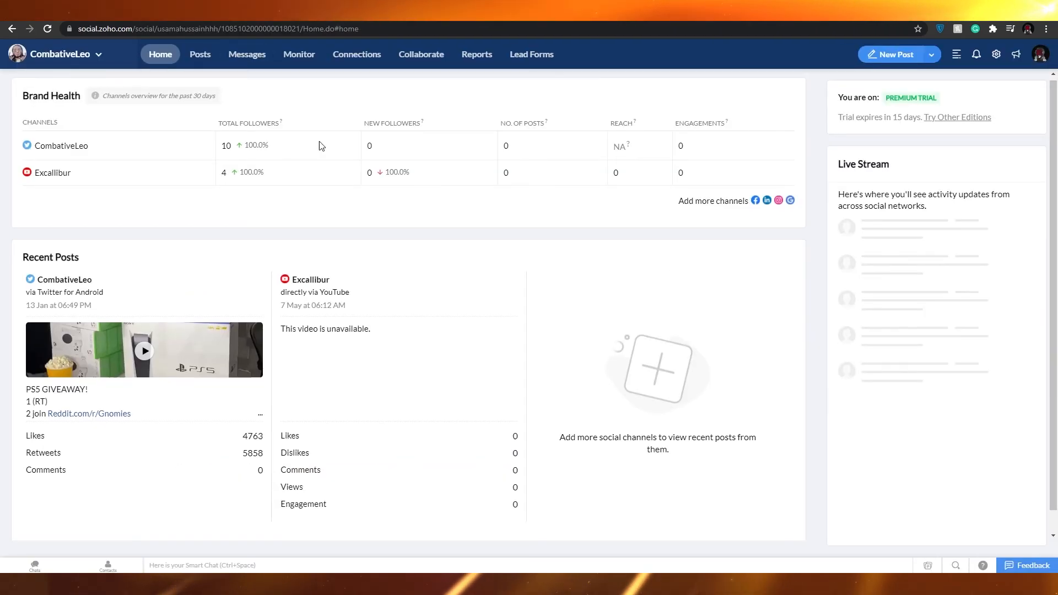
pyautogui.scroll(-3)
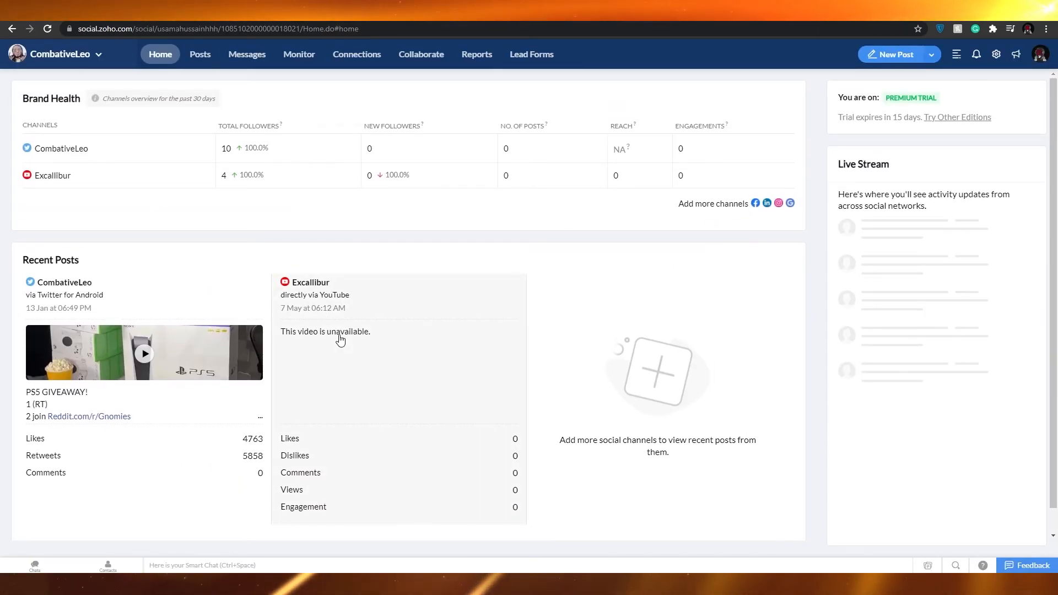